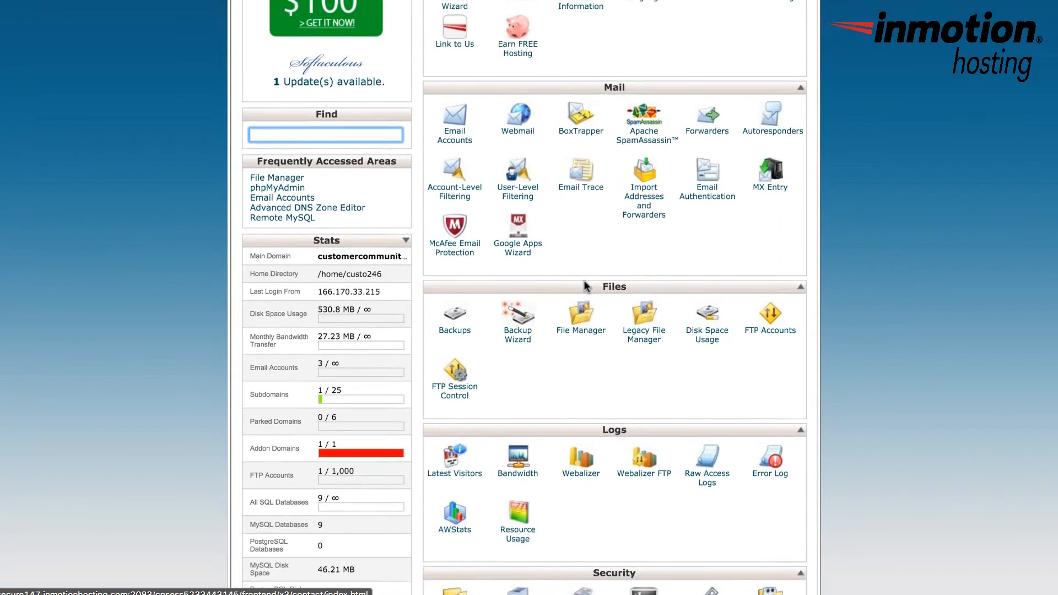
Launch Softaculous from the Software and Services section of the cPanel home page
scroll(down, 3)
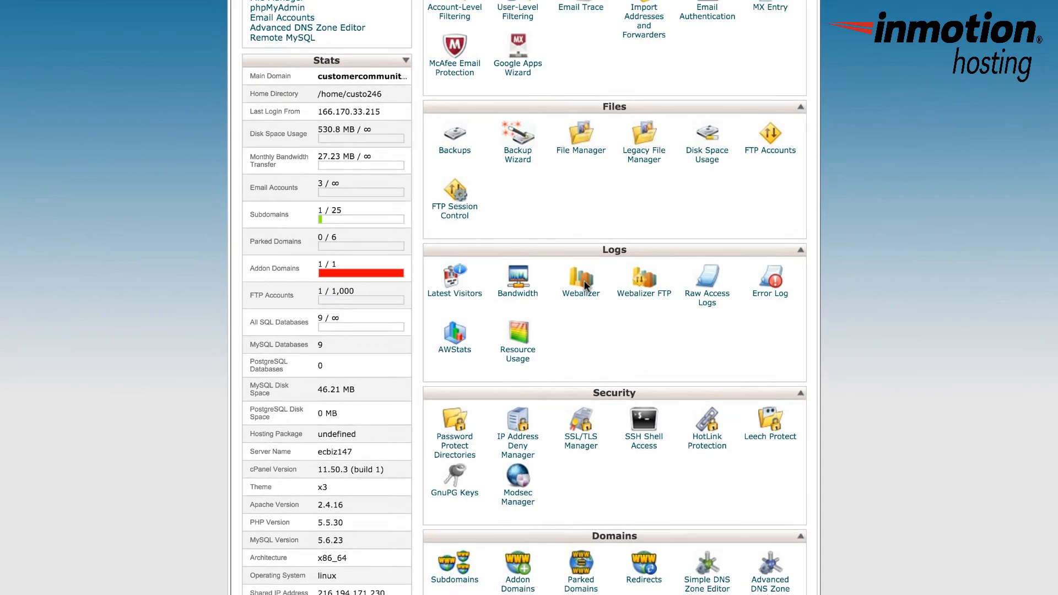
scroll(down, 3)
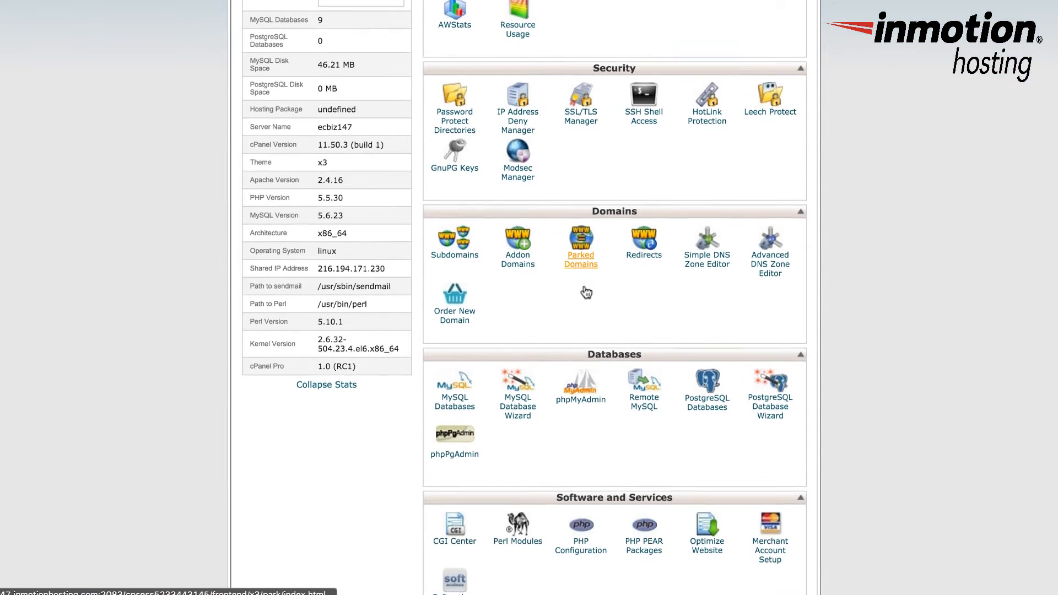
scroll(down, 3)
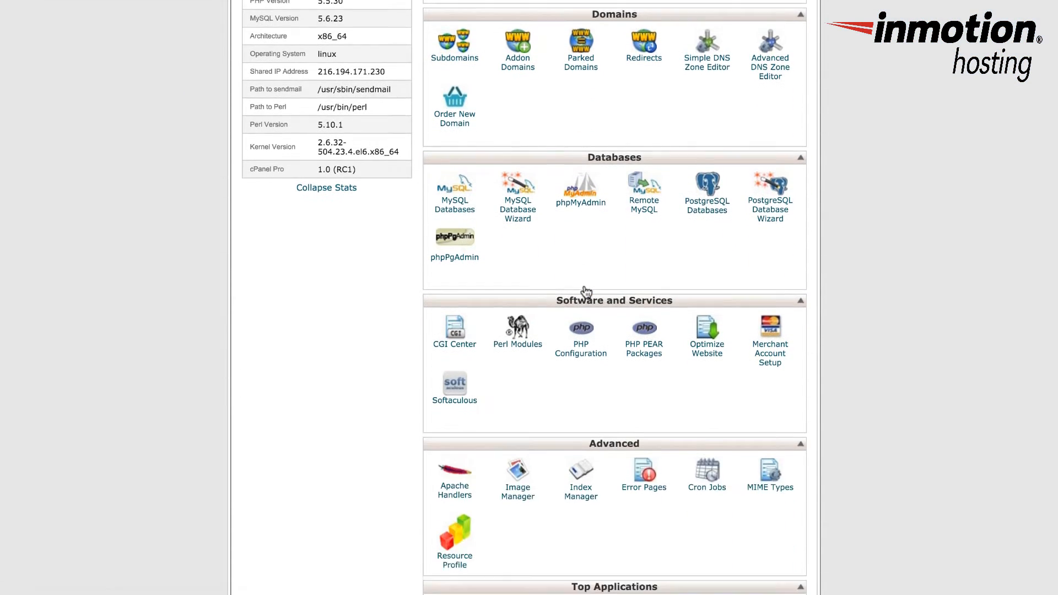
scroll(down, 3)
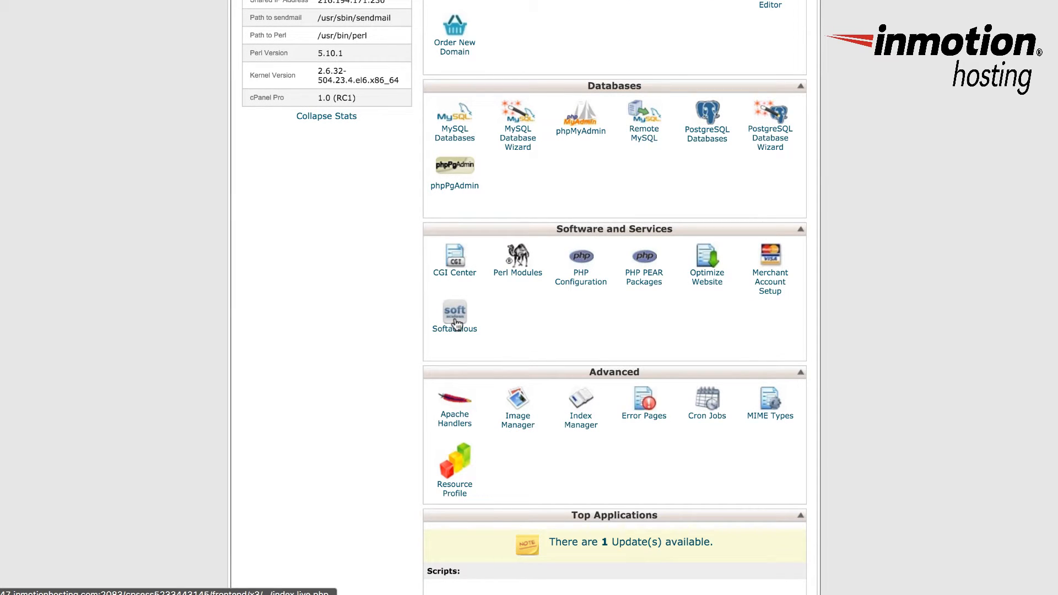
click(454, 316)
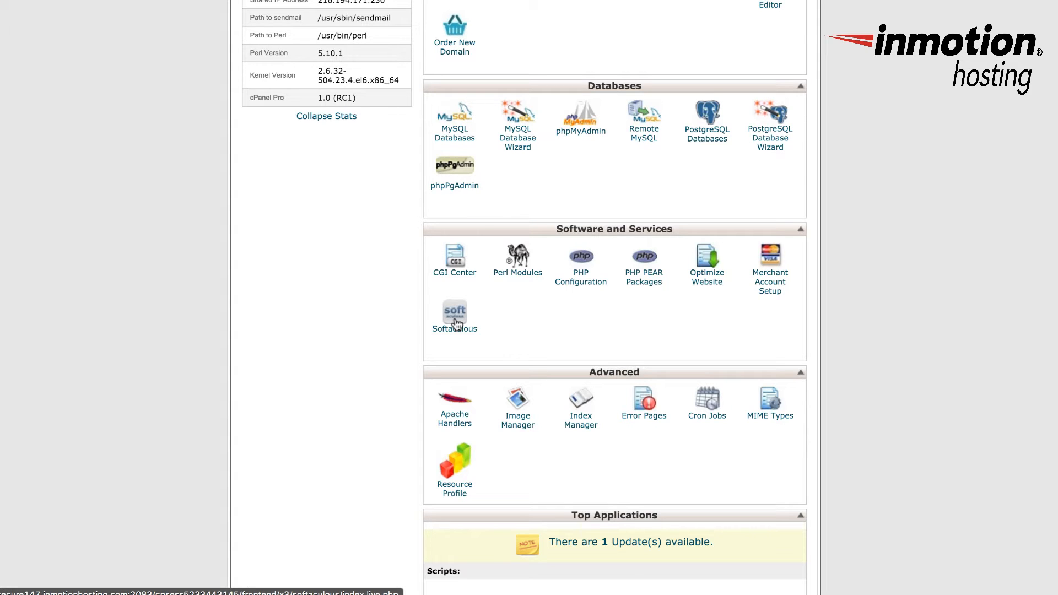
Start a WordPress install from the Softaculous Top Applications list
click(455, 316)
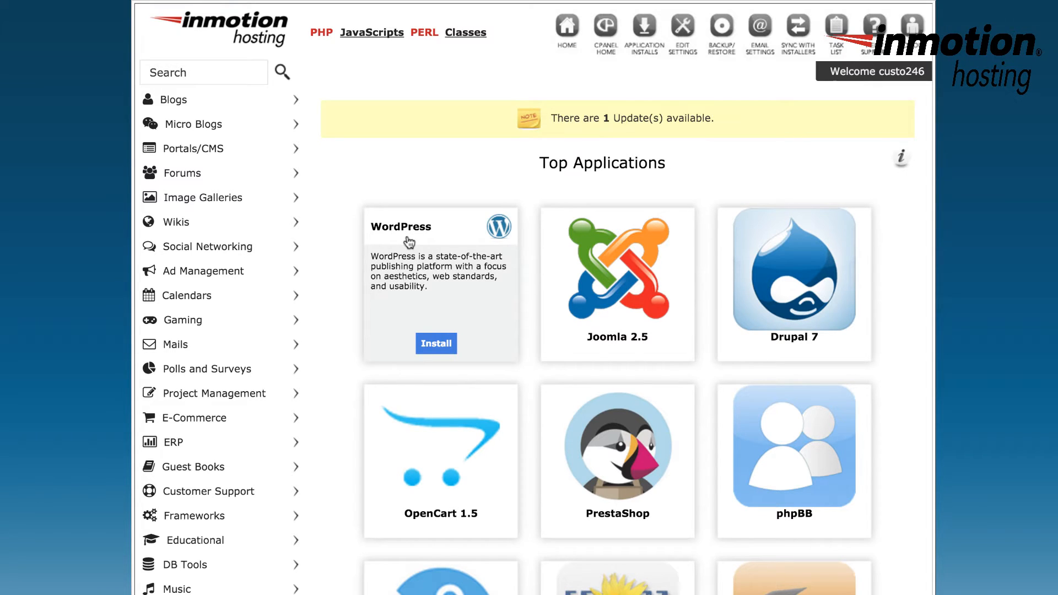
mouse_move(410, 254)
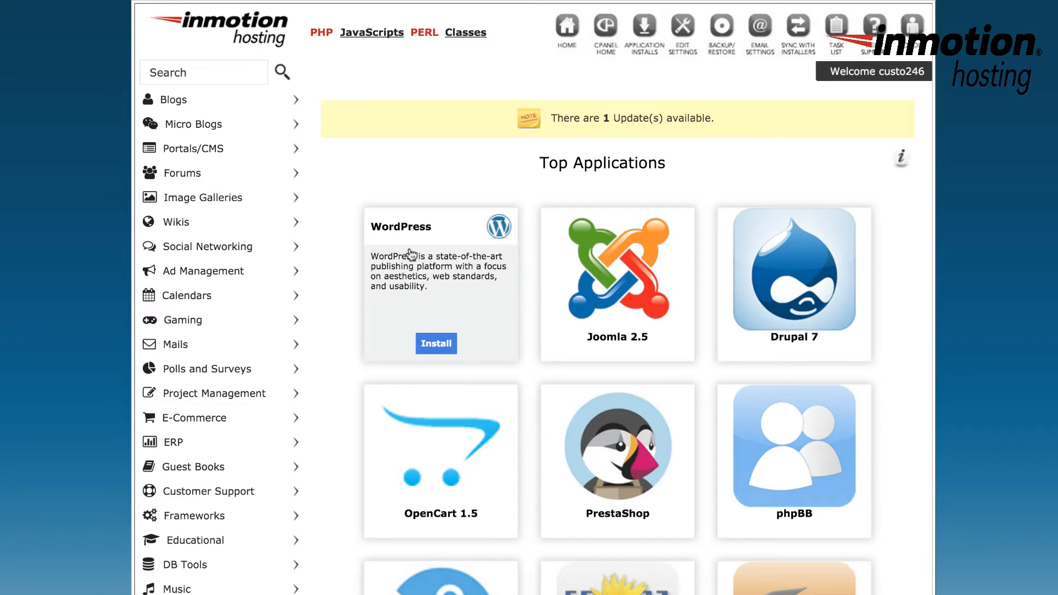
click(436, 344)
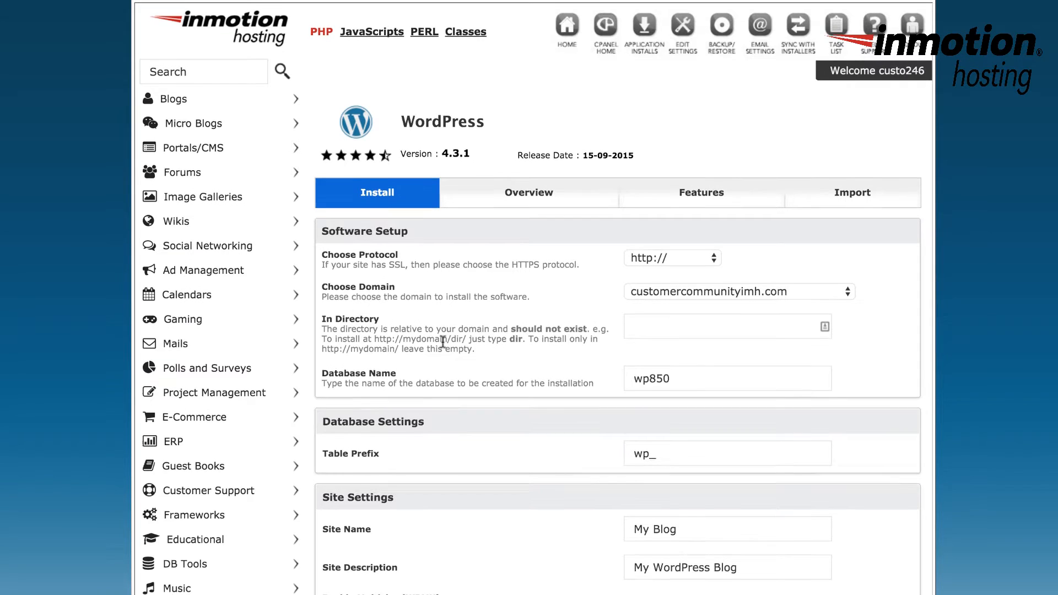
scroll(down, 3)
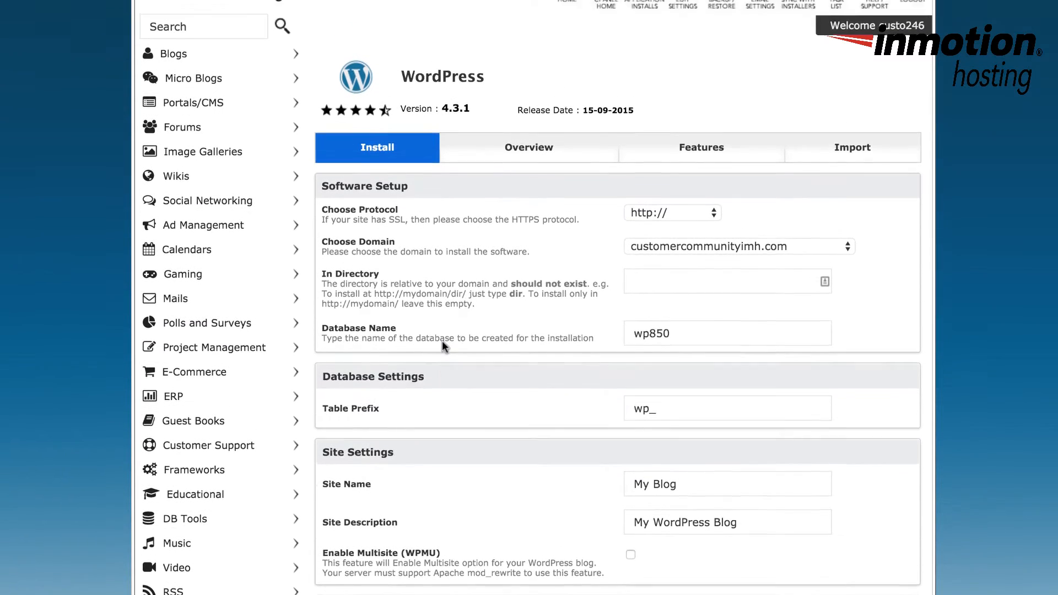
scroll(down, 3)
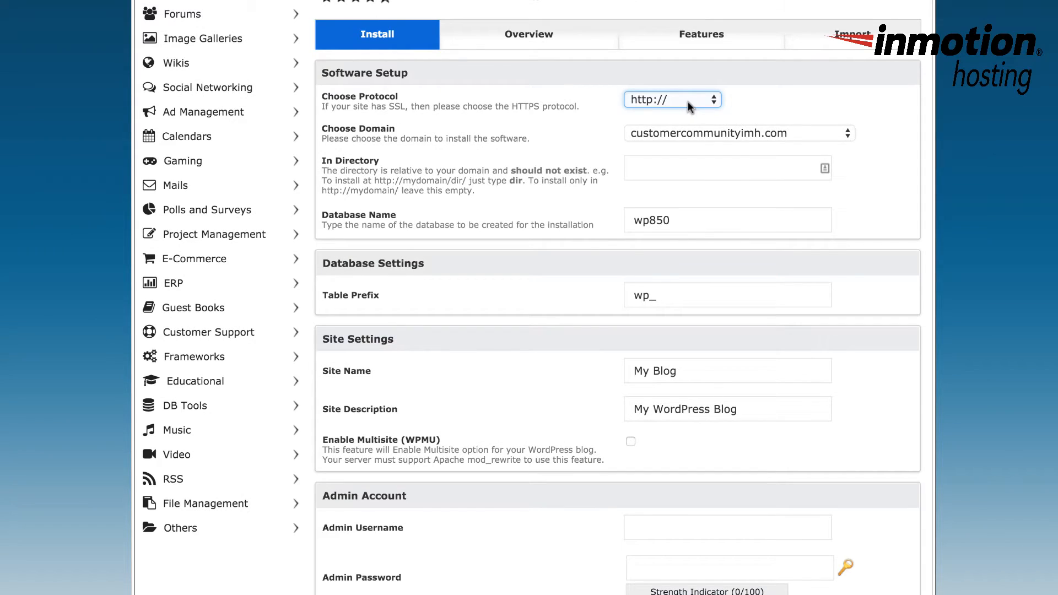
click(672, 99)
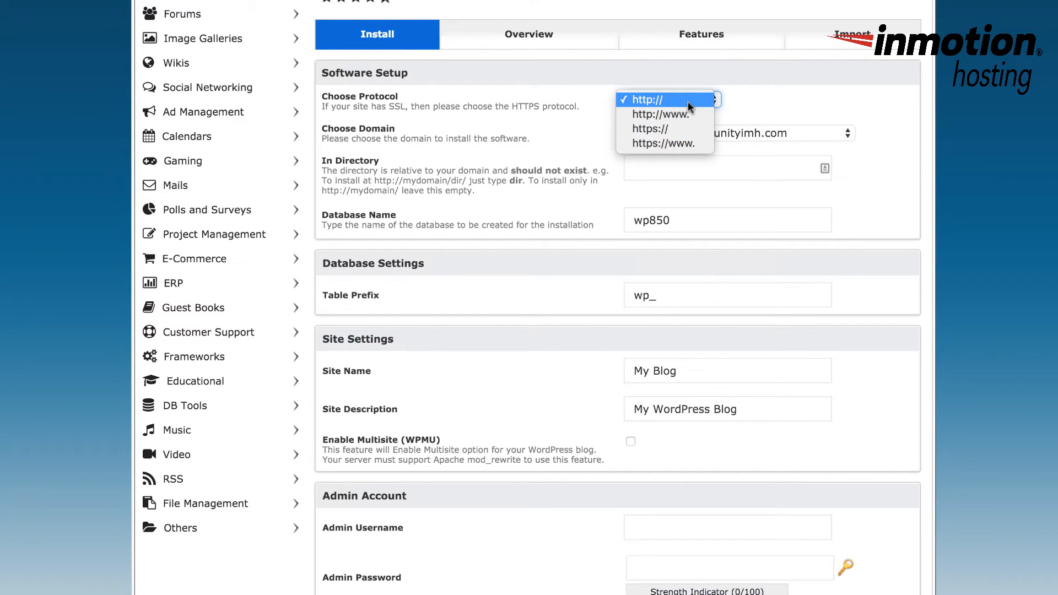
mouse_move(665, 129)
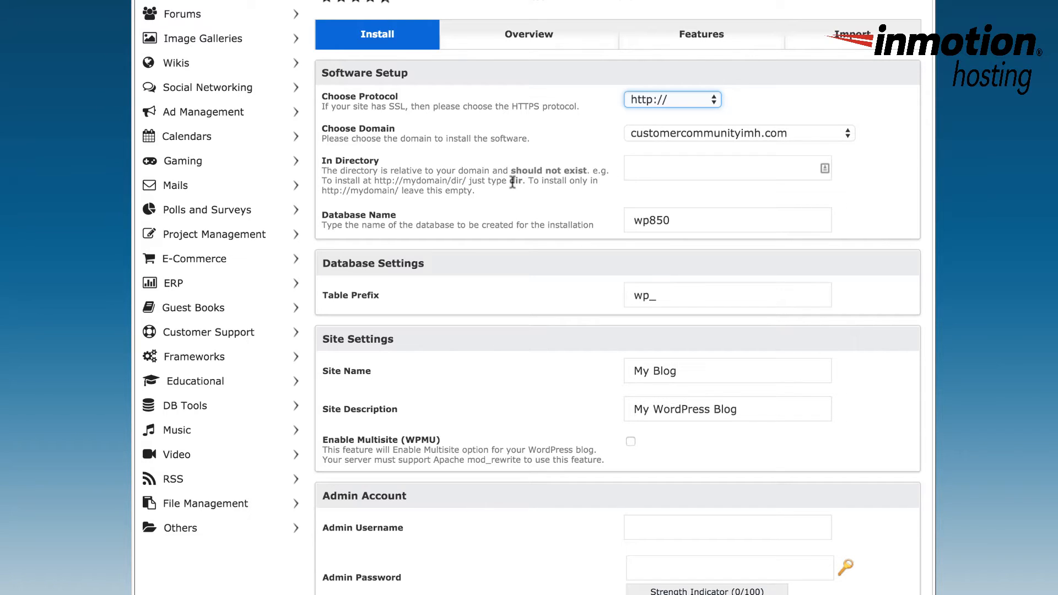
mouse_move(669, 186)
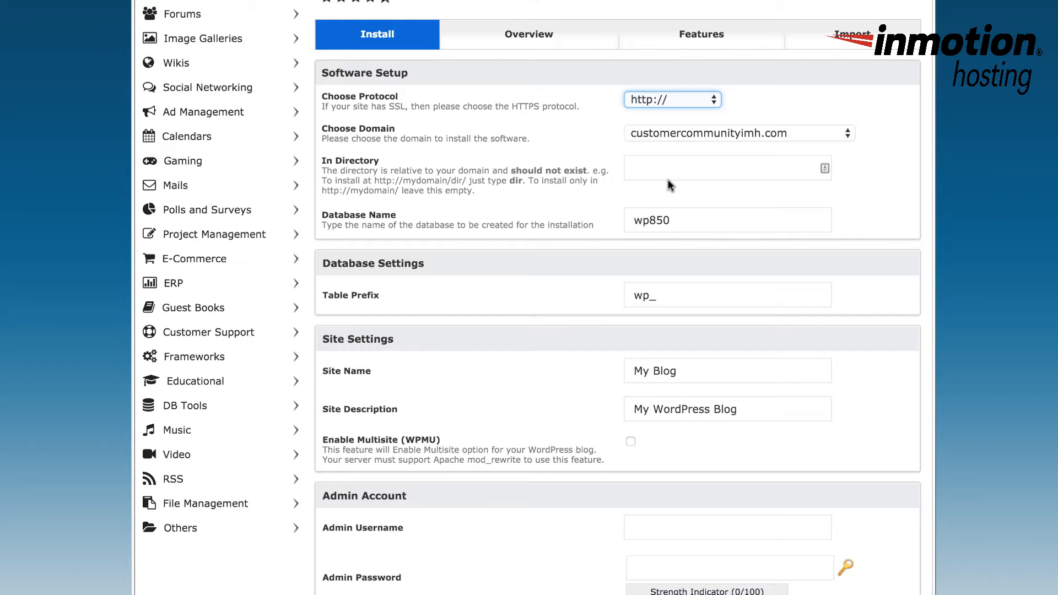
Set the In Directory field to 'wpfolder' so WordPress installs there
click(728, 168)
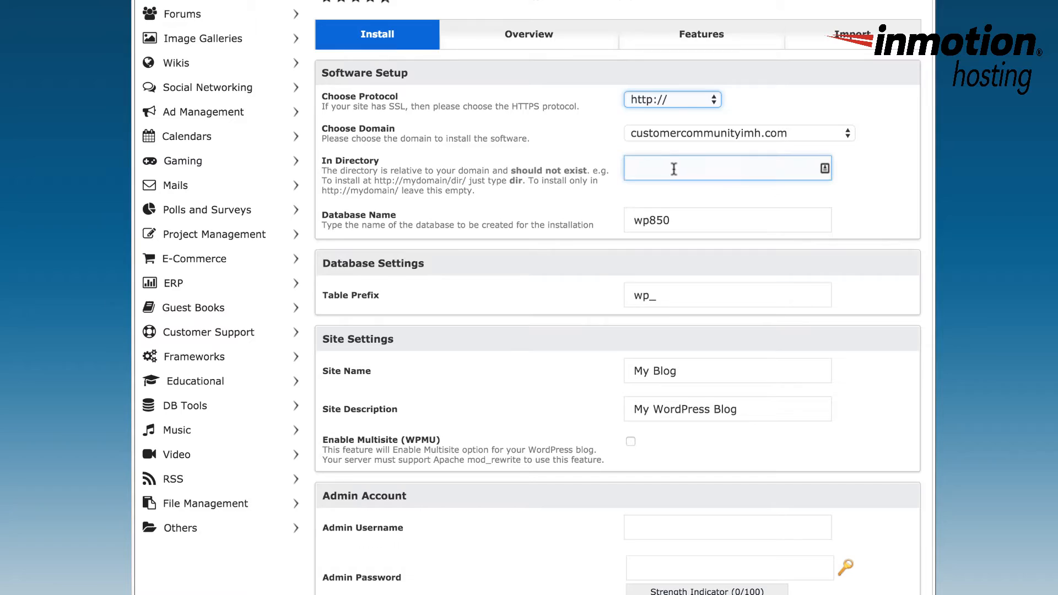
click(728, 168)
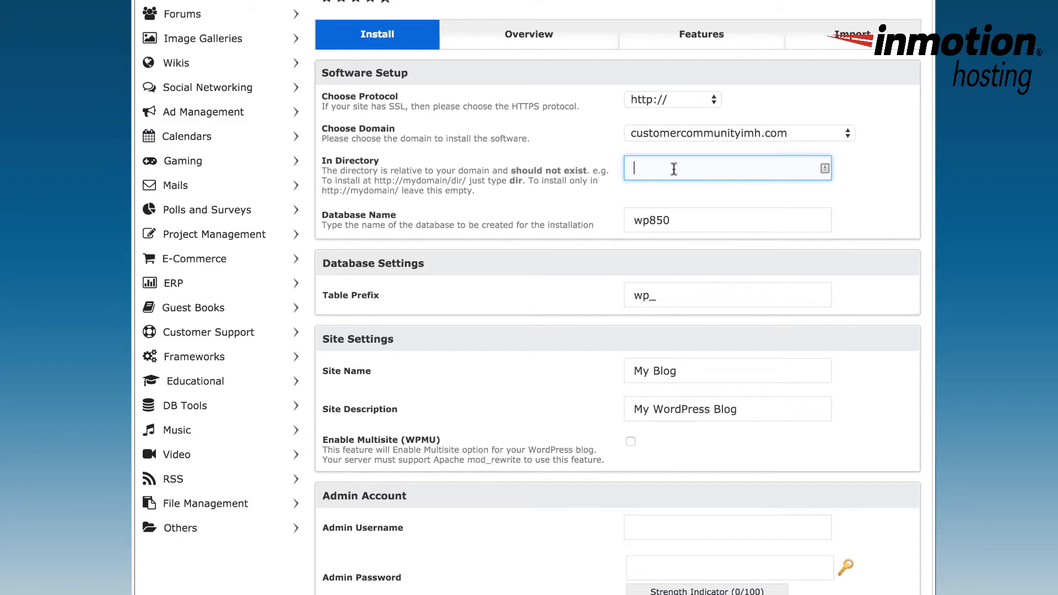
text(folder)
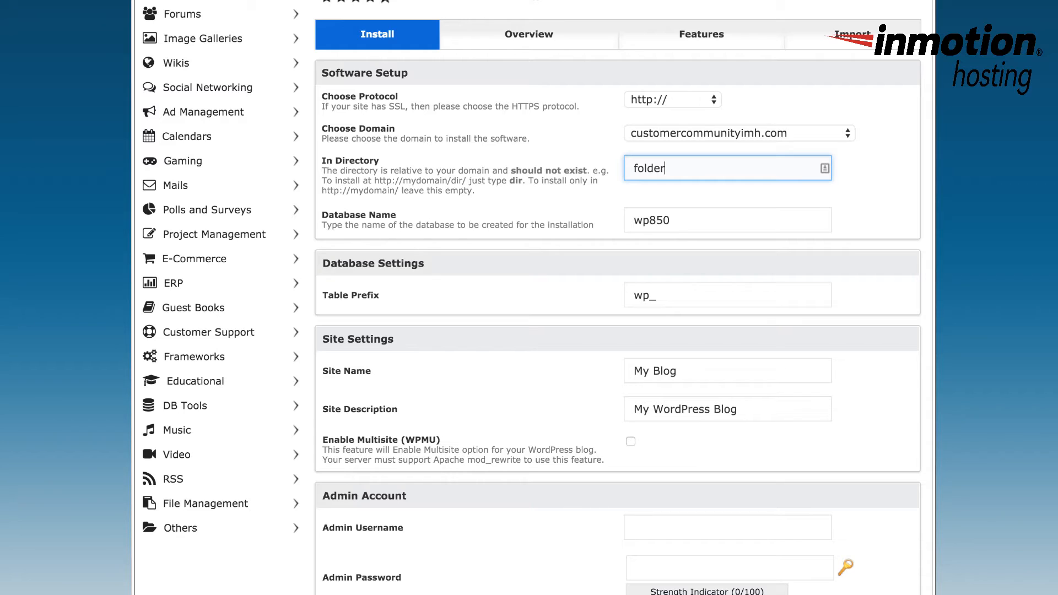
text(===)
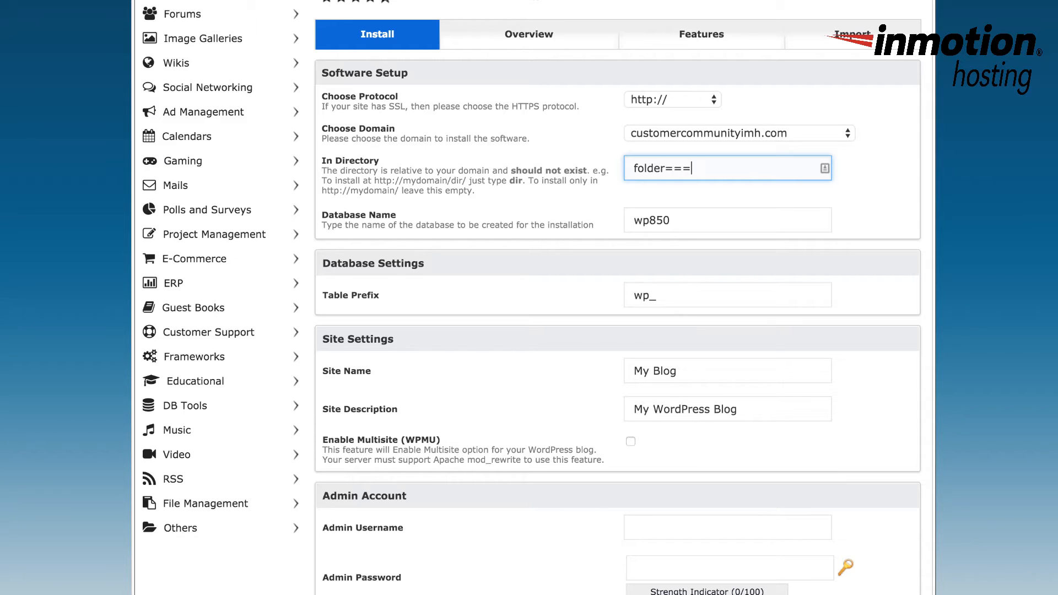
key(BackSpace)
text(wp)
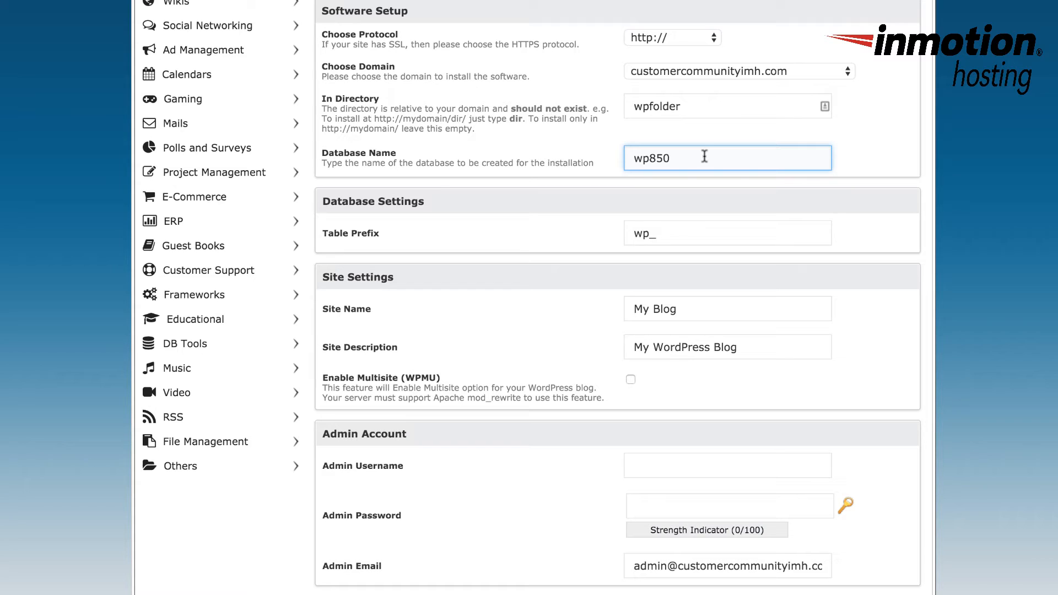
mouse_move(592, 121)
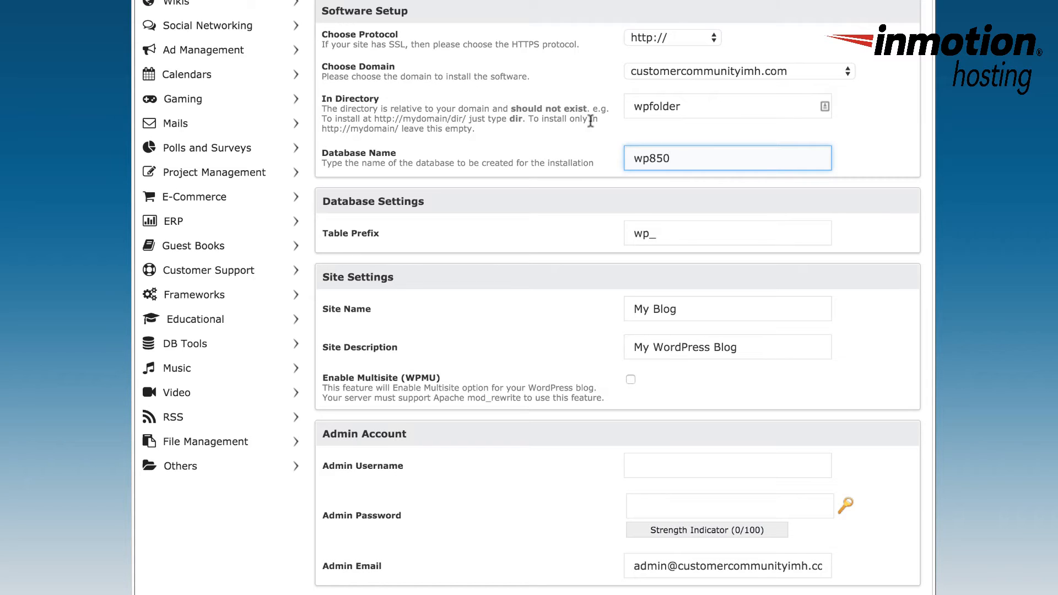
scroll(down, 3)
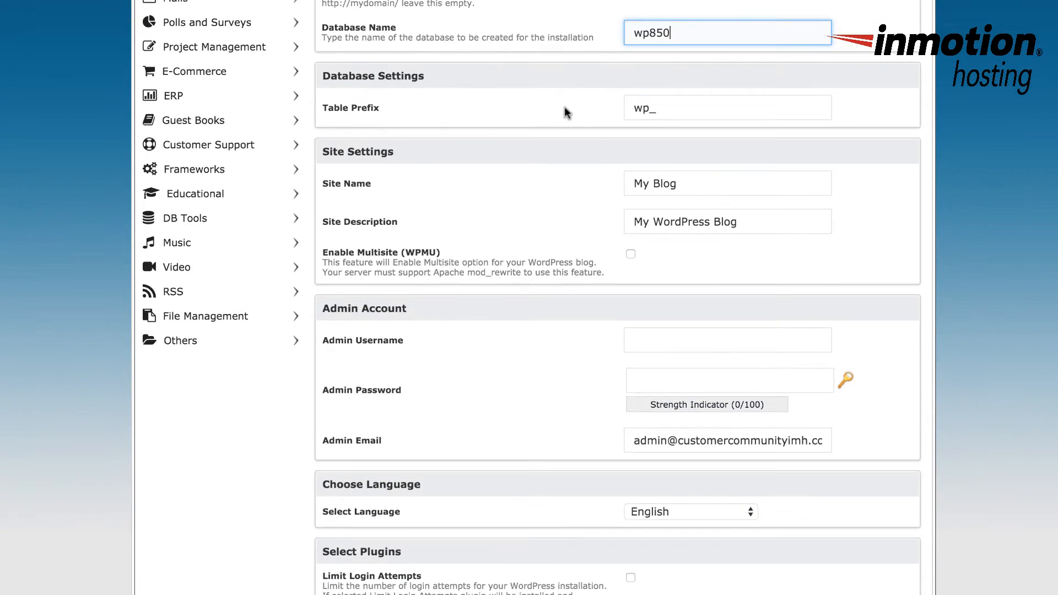
mouse_move(410, 108)
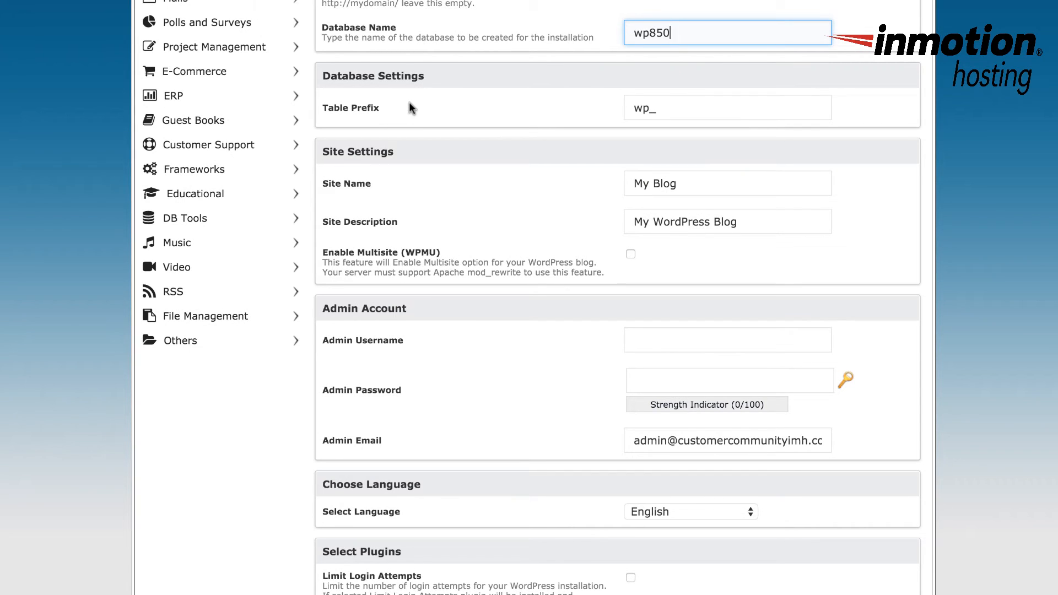
click(726, 107)
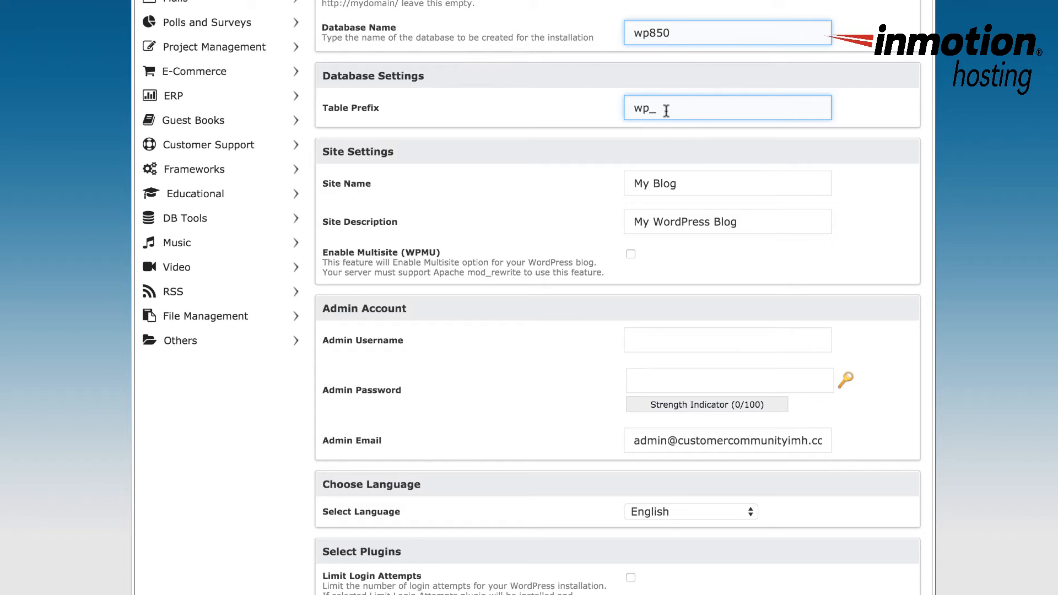
click(727, 107)
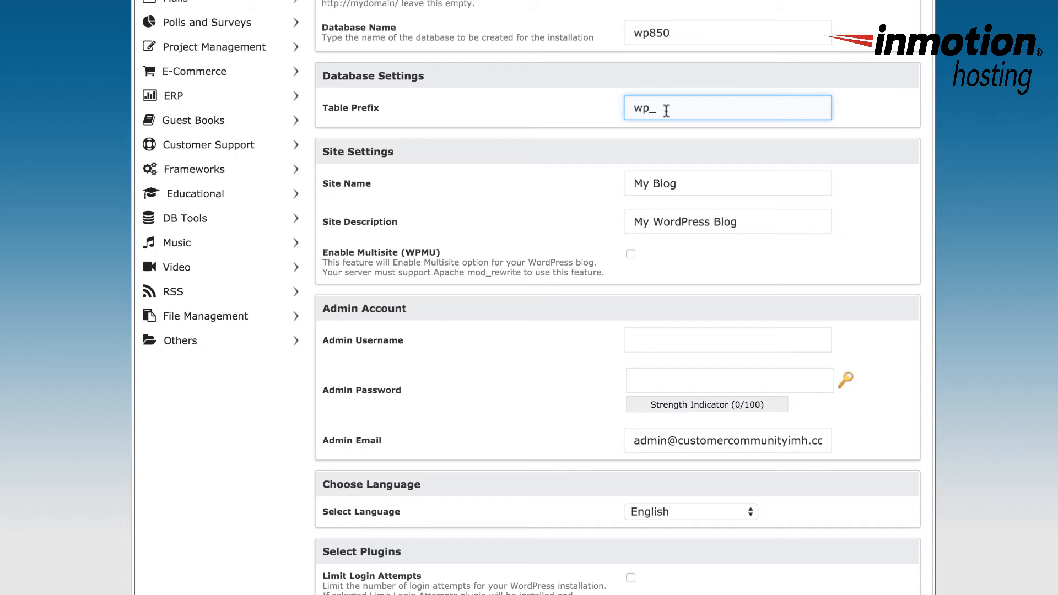
scroll(down, 3)
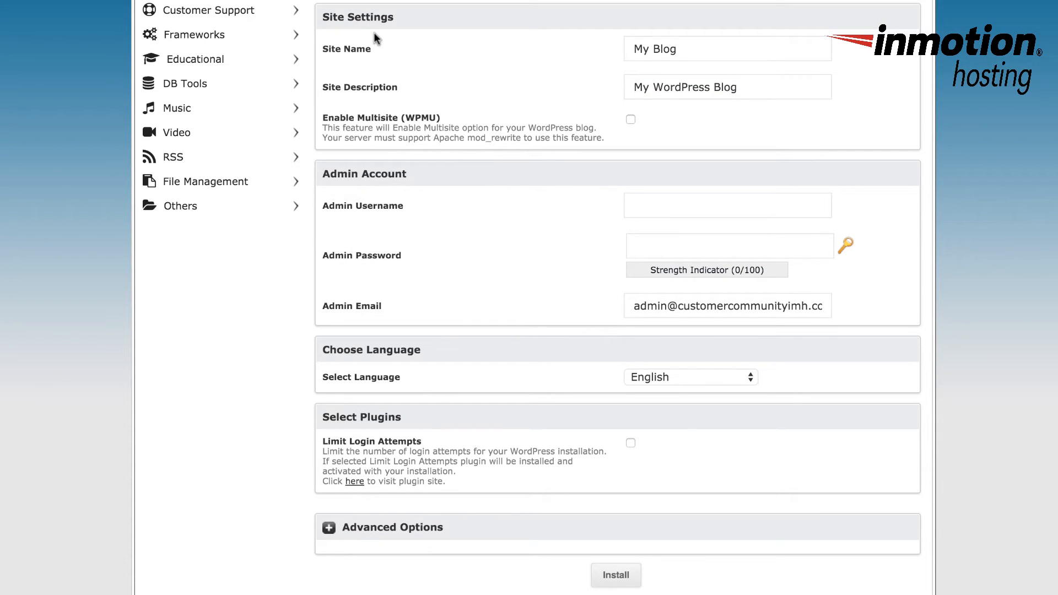
click(726, 48)
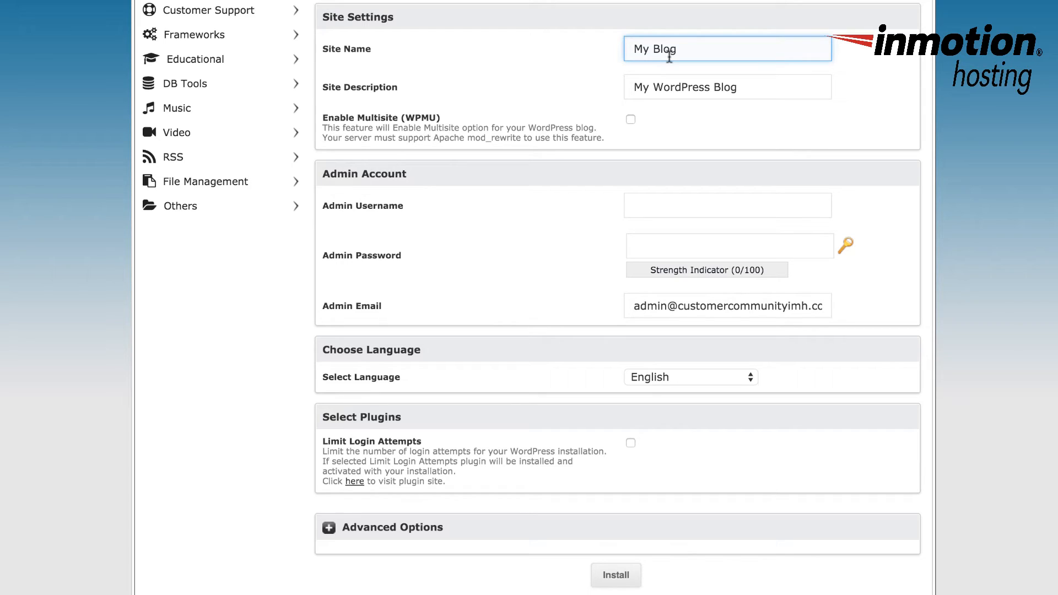
mouse_move(576, 81)
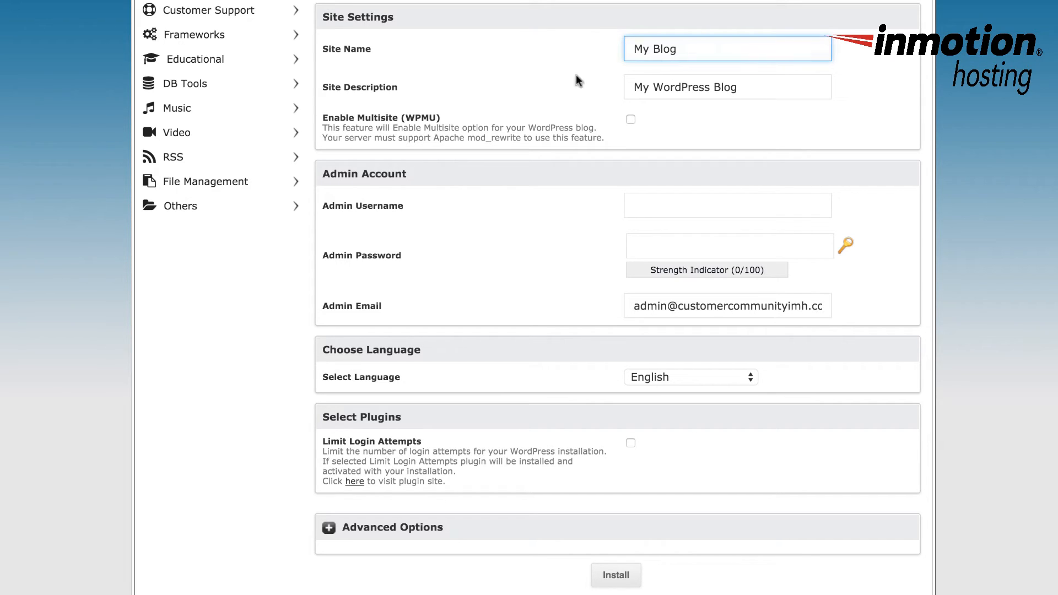
click(728, 86)
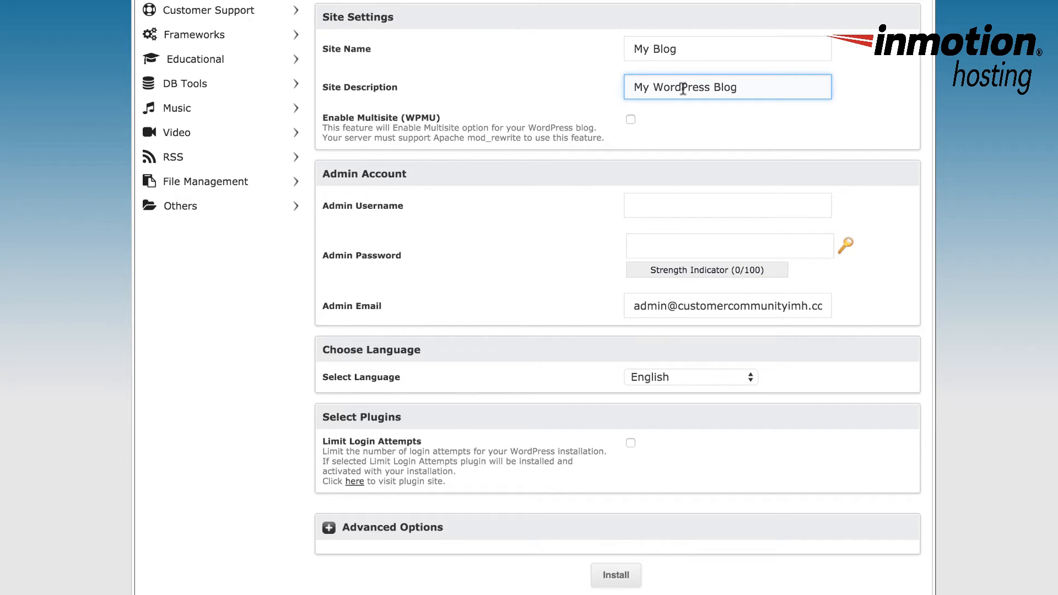
mouse_move(499, 101)
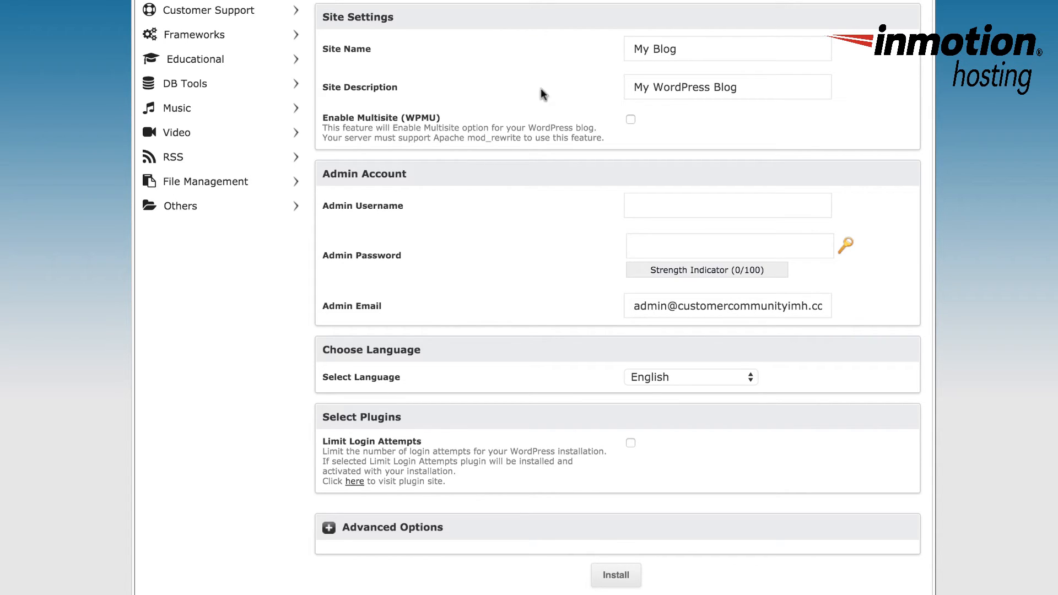
mouse_move(572, 88)
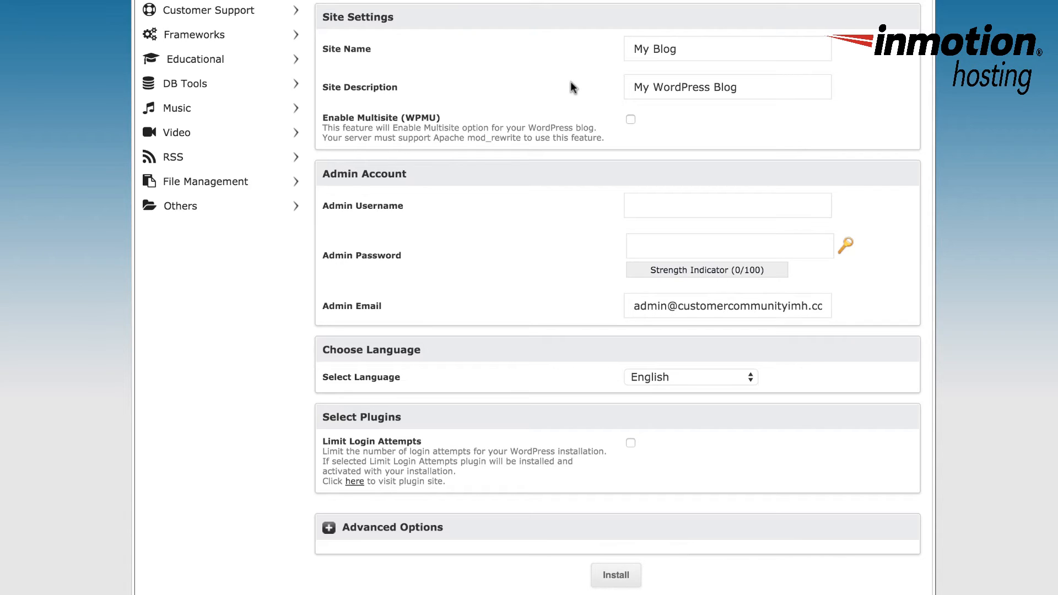
mouse_move(564, 154)
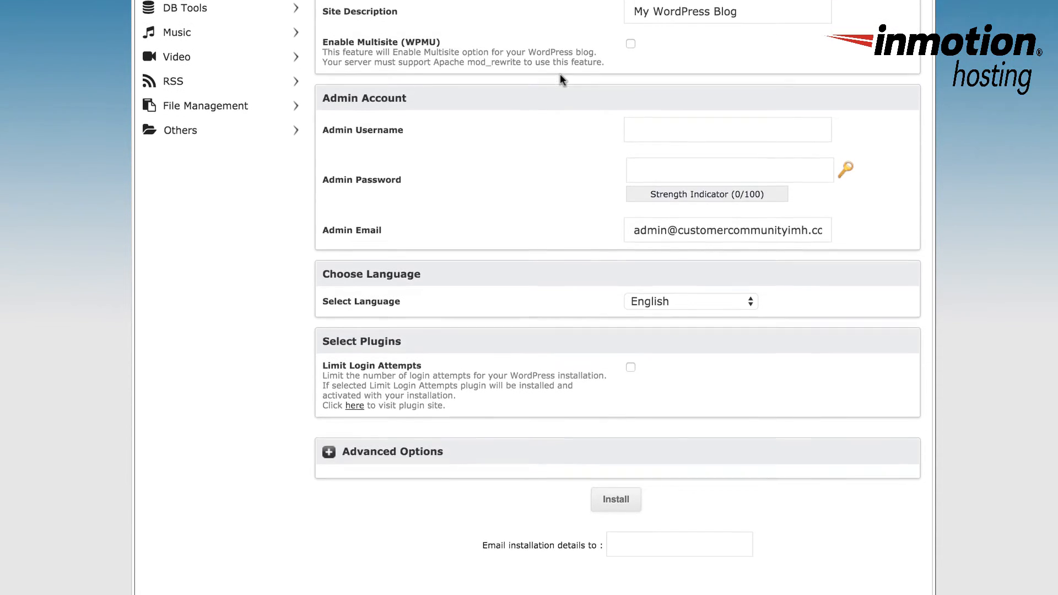
scroll(down, 3)
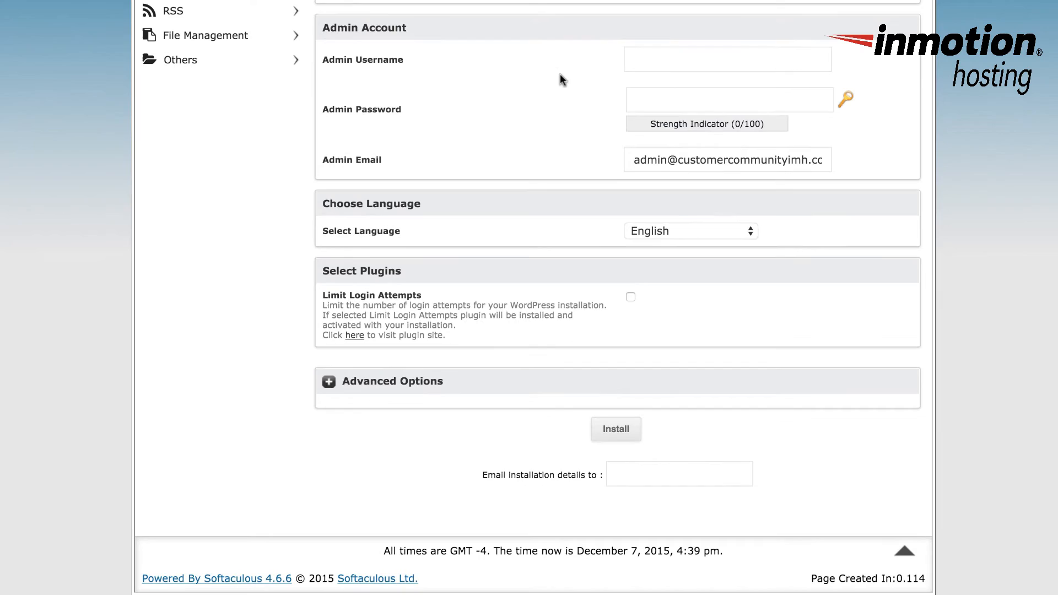
scroll(down, 3)
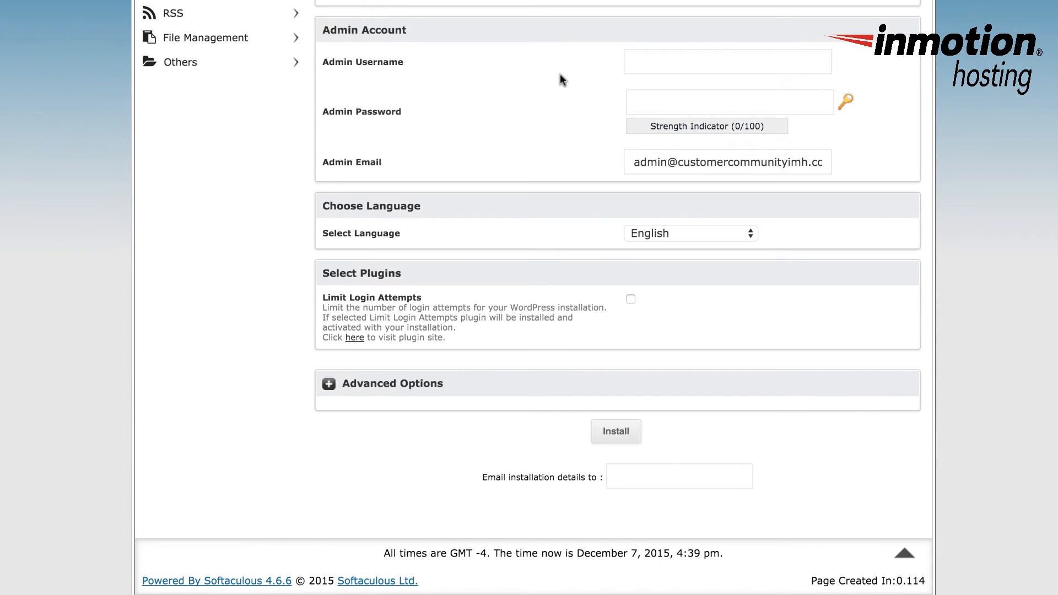
mouse_move(399, 77)
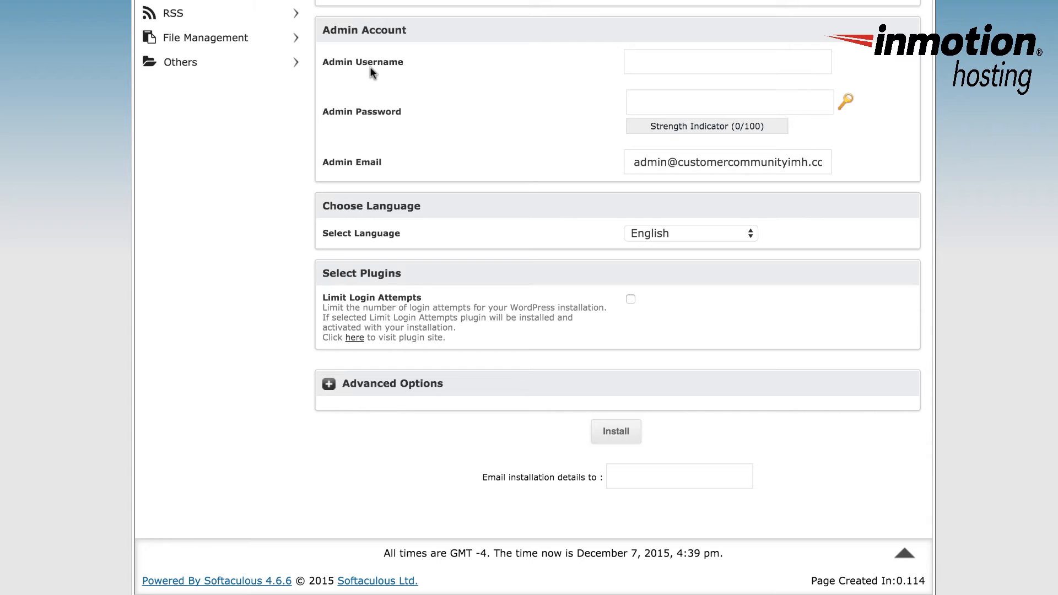
click(728, 61)
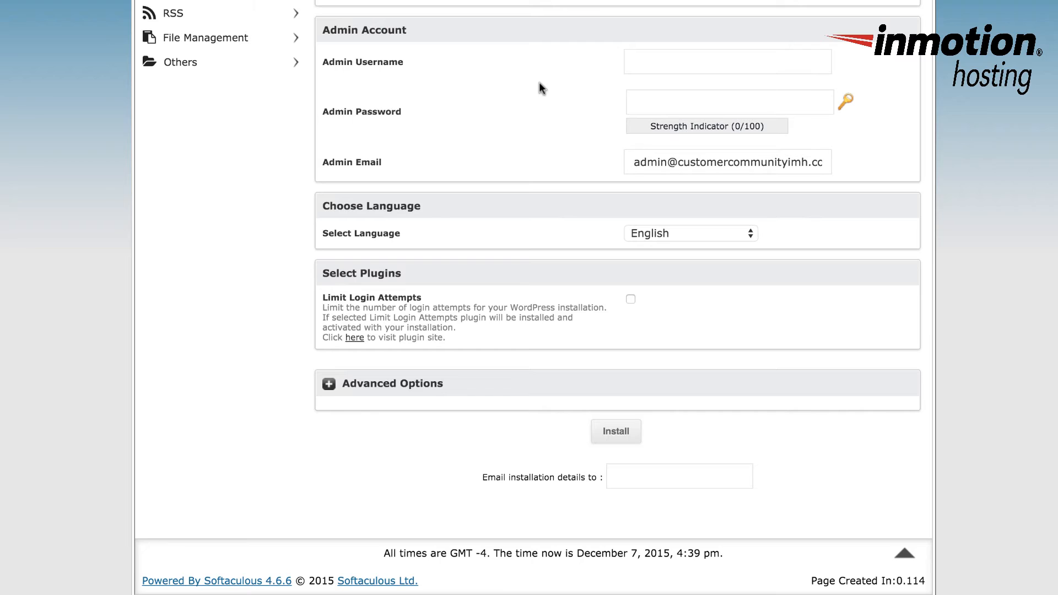
mouse_move(537, 88)
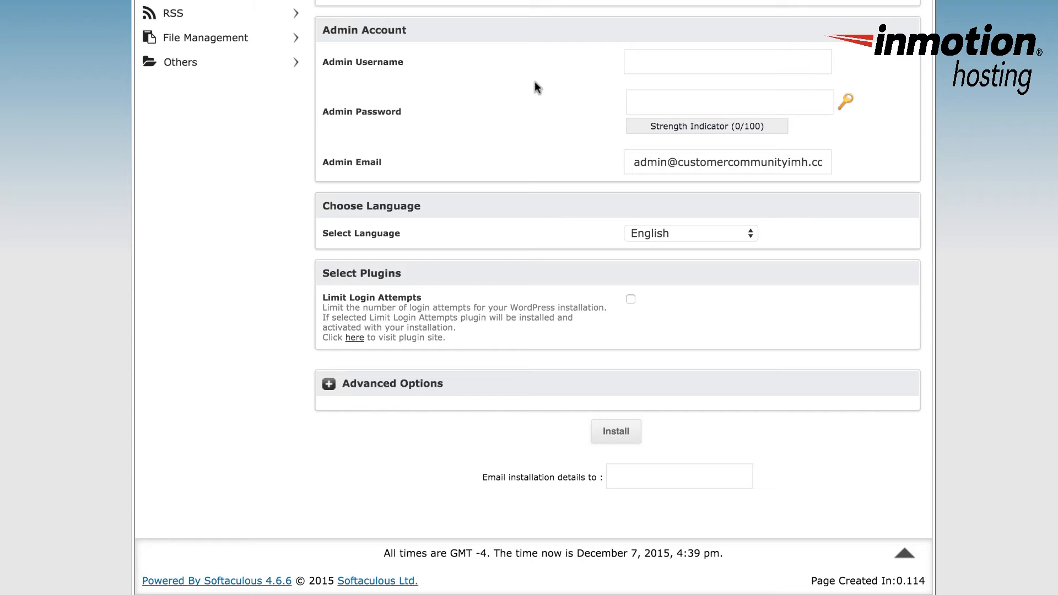
mouse_move(556, 125)
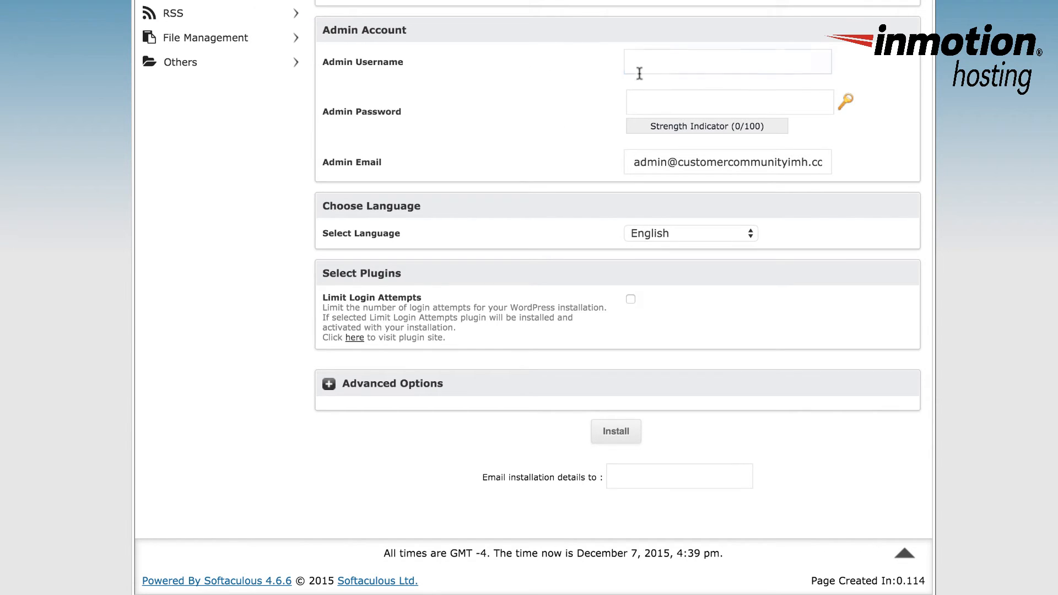
click(727, 61)
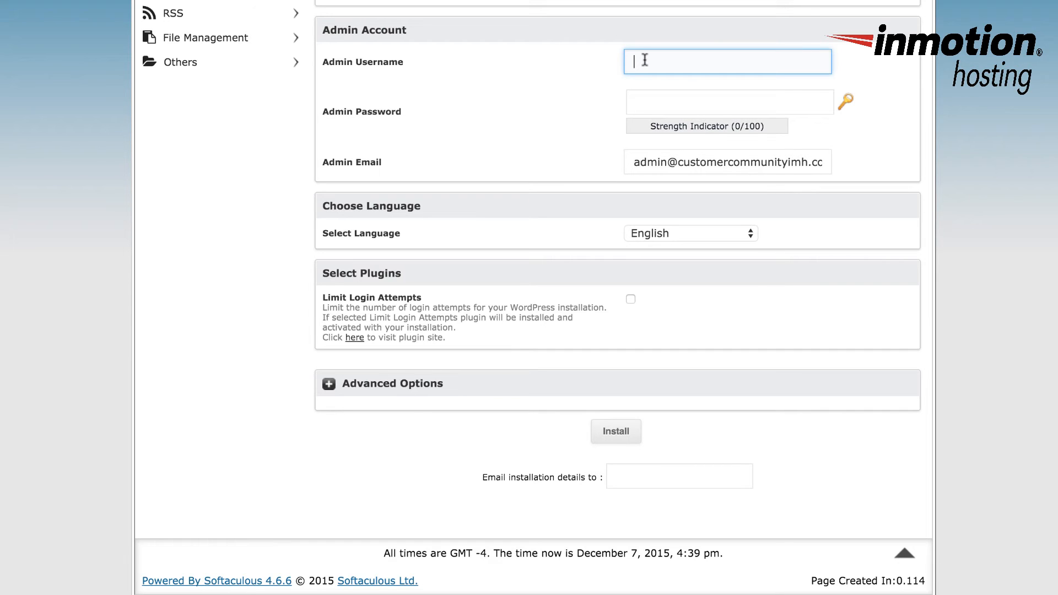
click(690, 232)
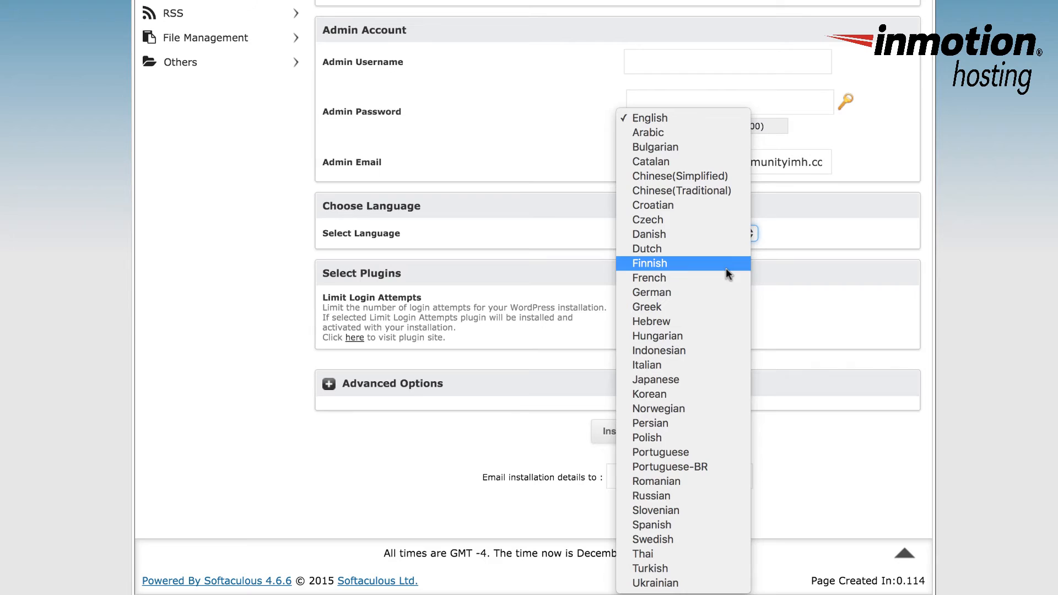
click(691, 232)
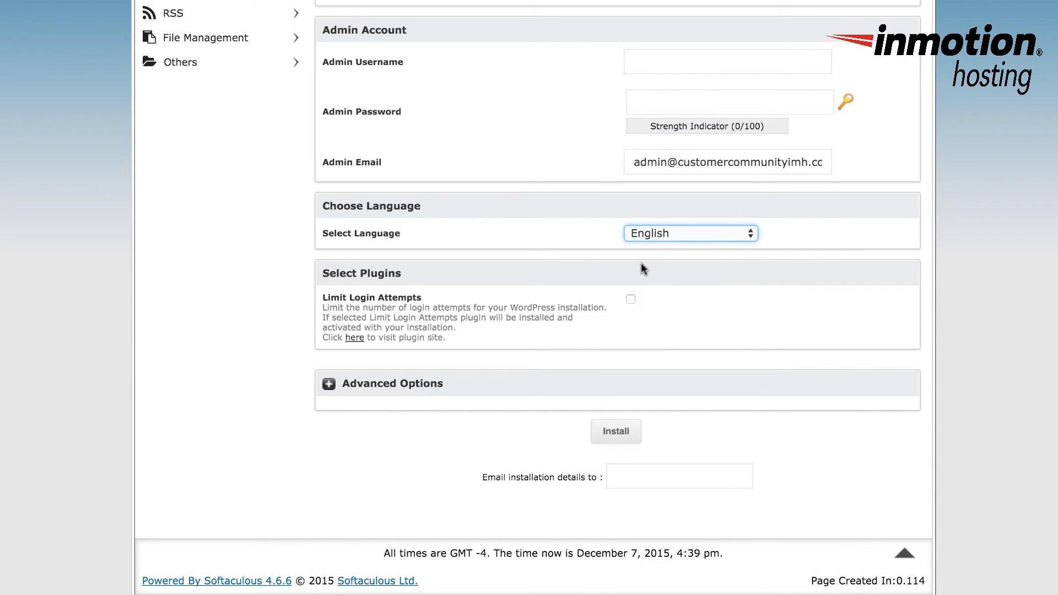
mouse_move(511, 288)
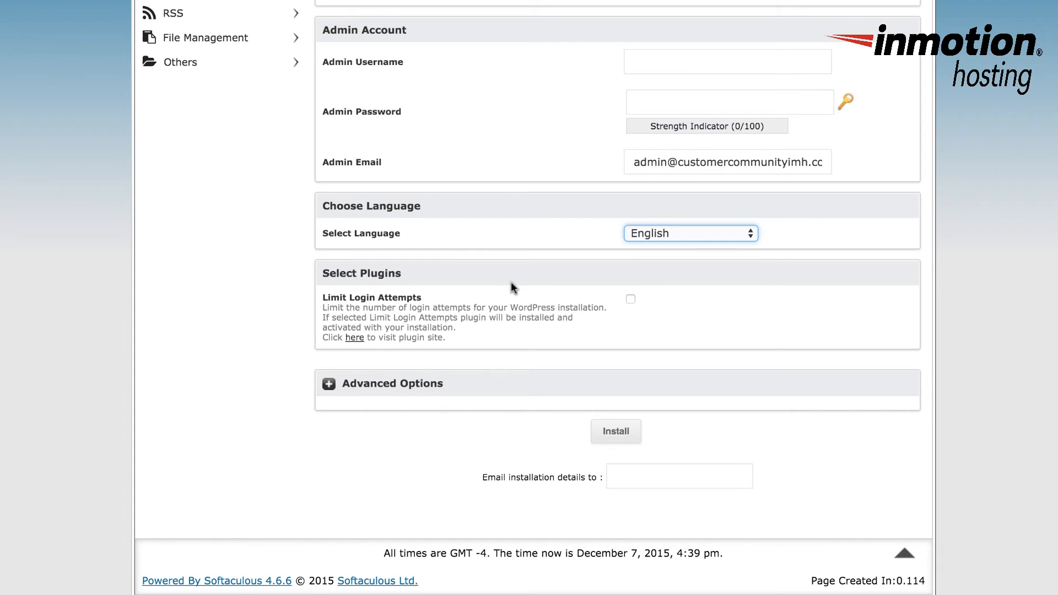
mouse_move(548, 359)
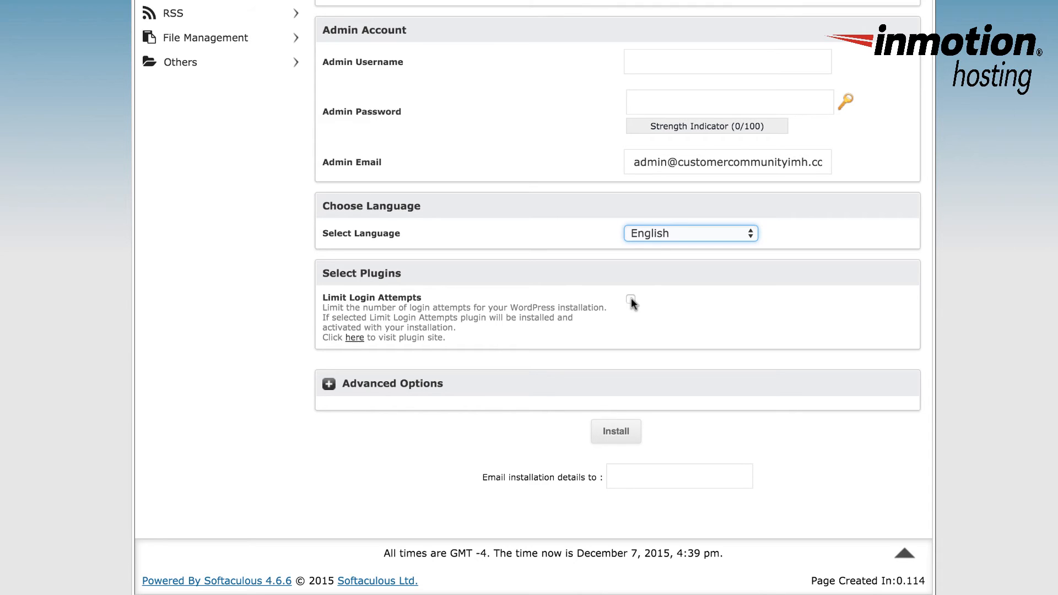
mouse_move(543, 298)
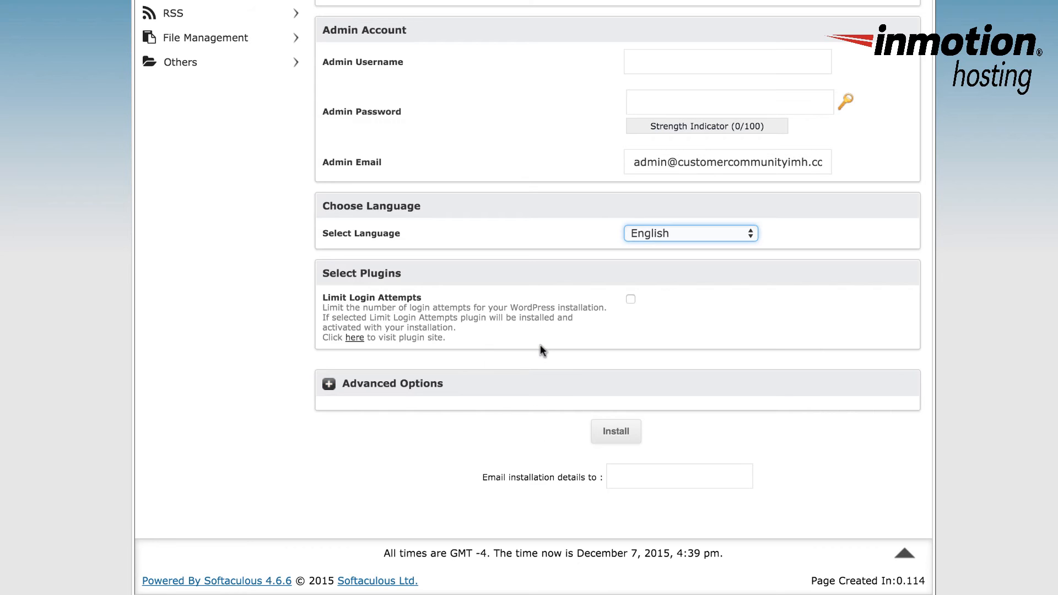
mouse_move(550, 337)
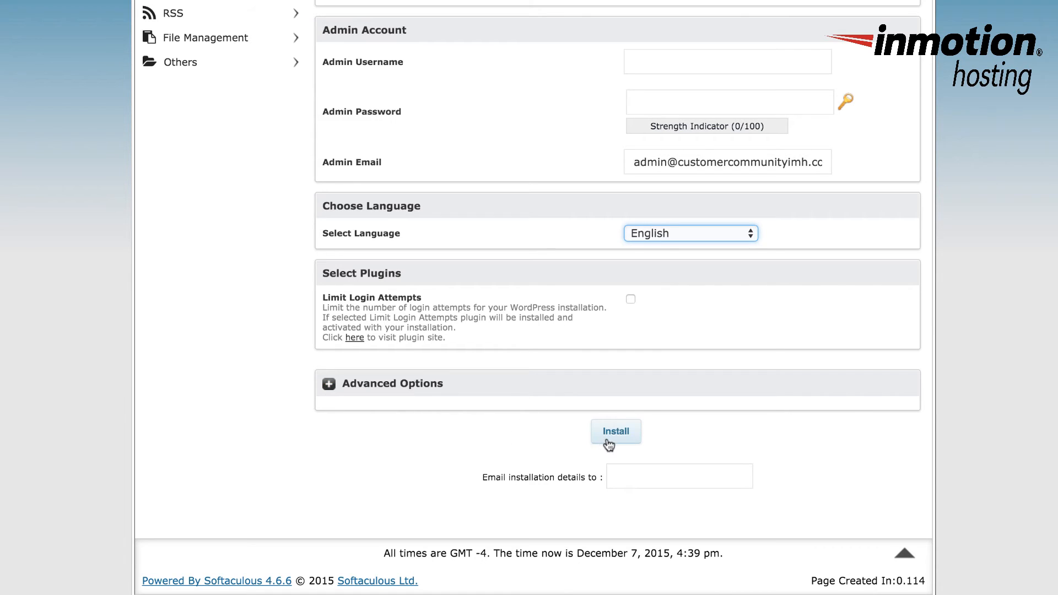
click(678, 476)
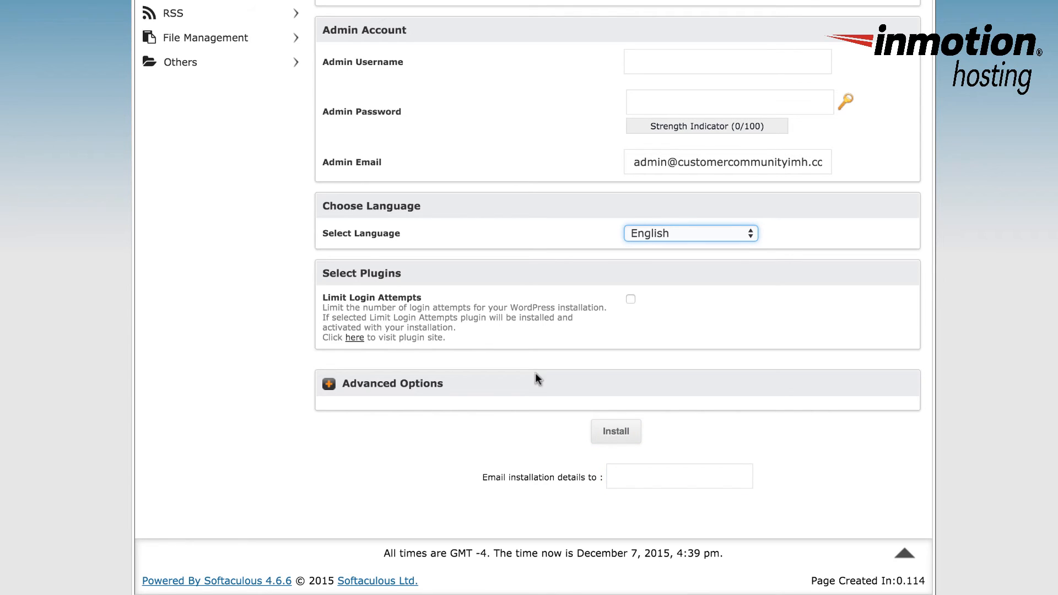
mouse_move(464, 391)
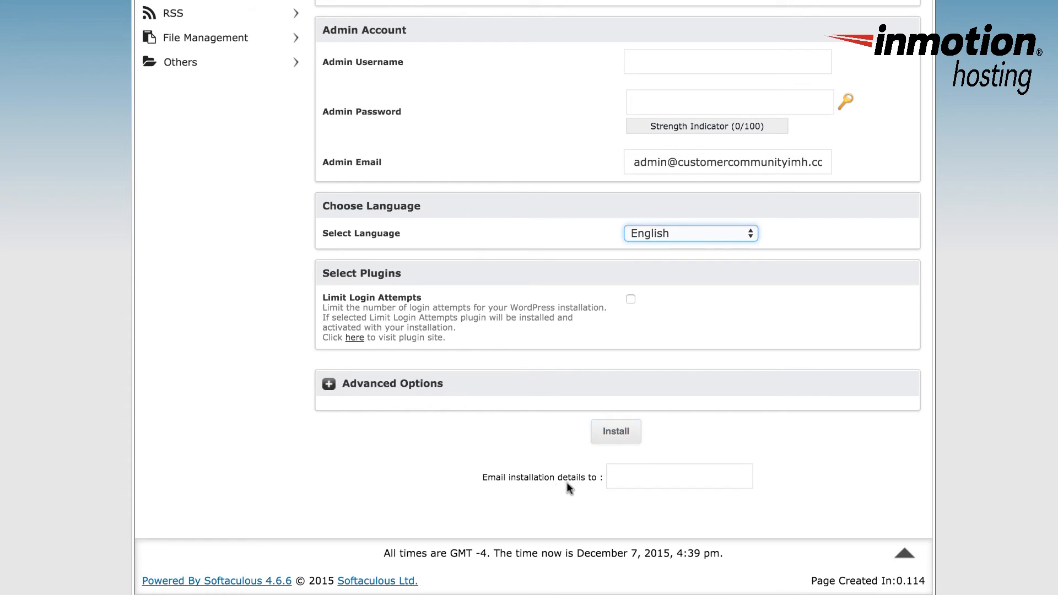
mouse_move(576, 489)
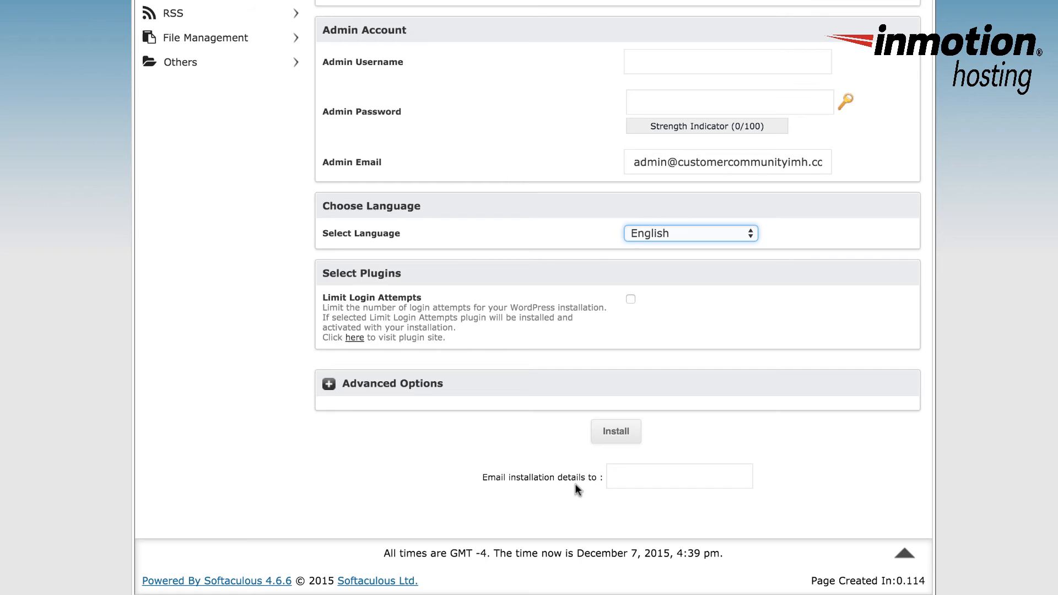
click(679, 476)
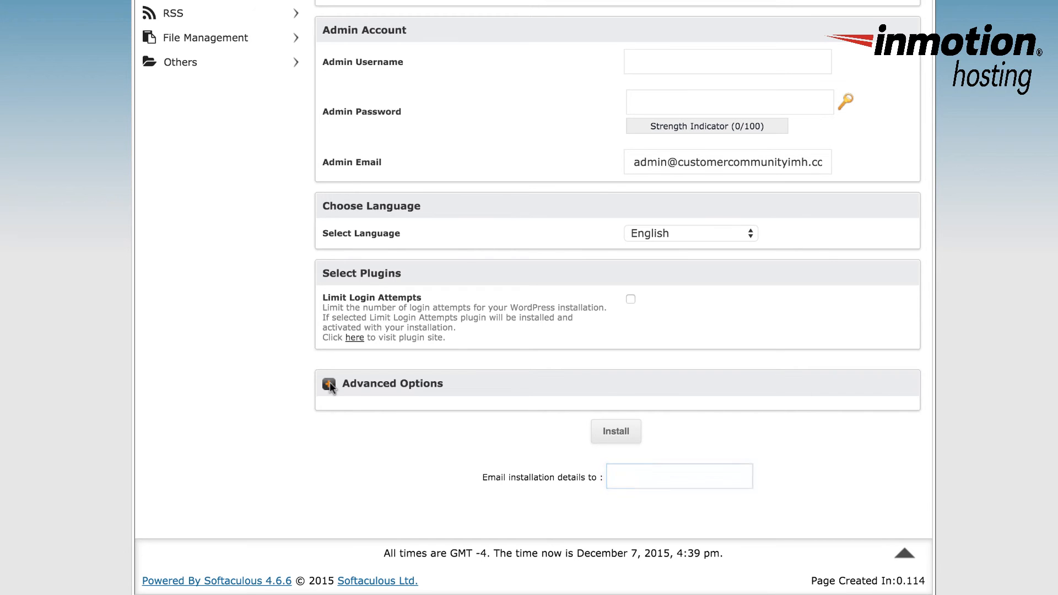
Expand Advanced Options to show the update notification and auto-upgrade checkboxes
click(328, 384)
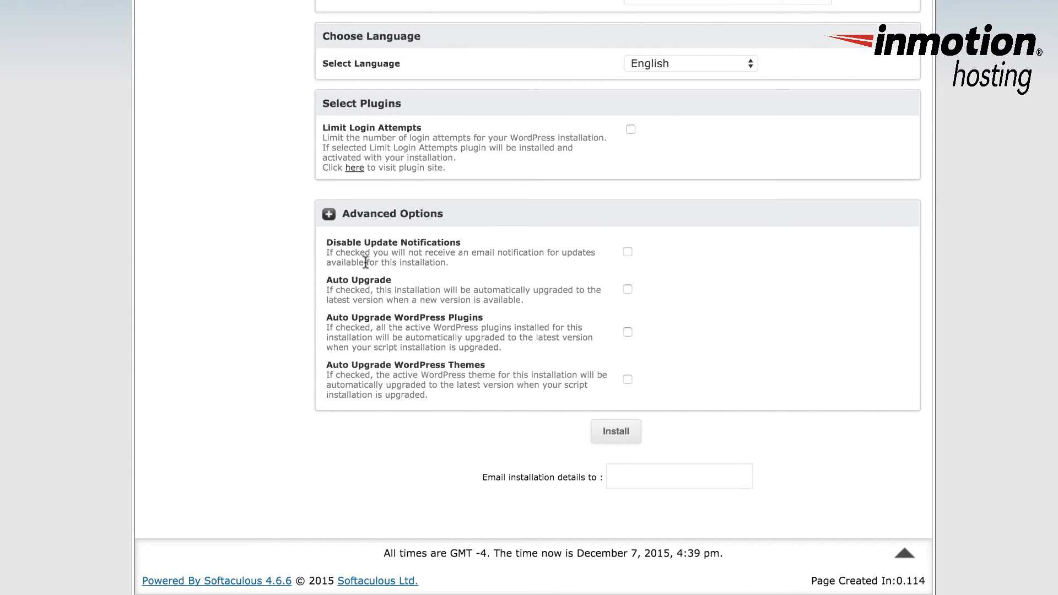
mouse_move(419, 245)
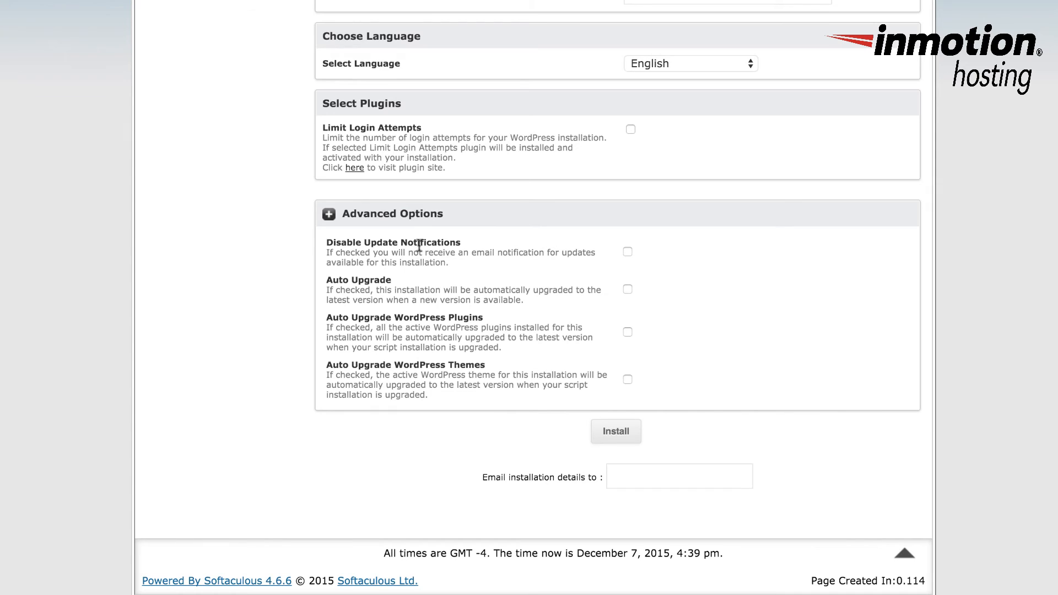
mouse_move(480, 285)
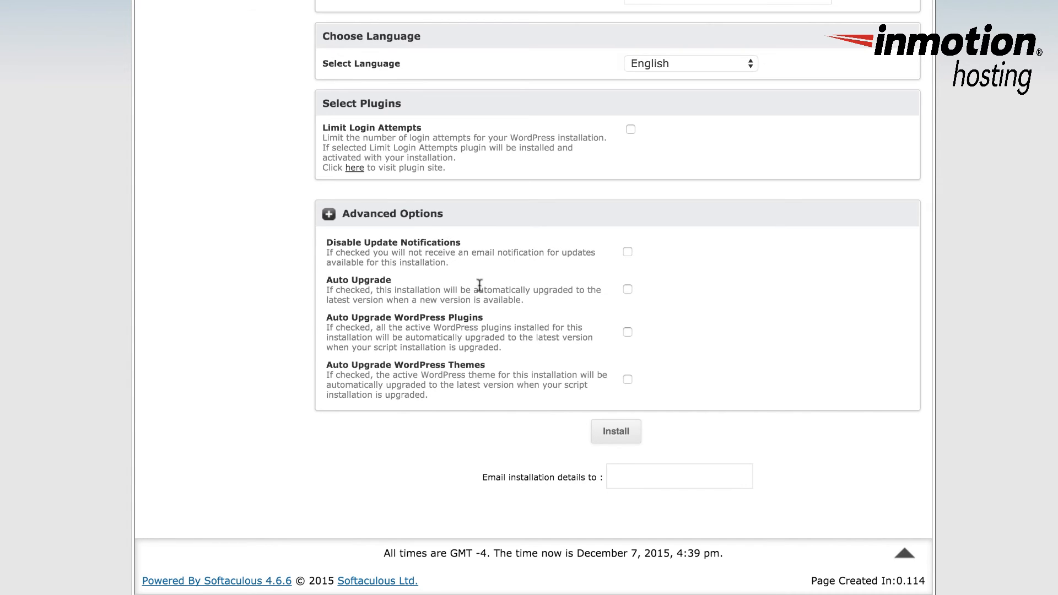
mouse_move(620, 296)
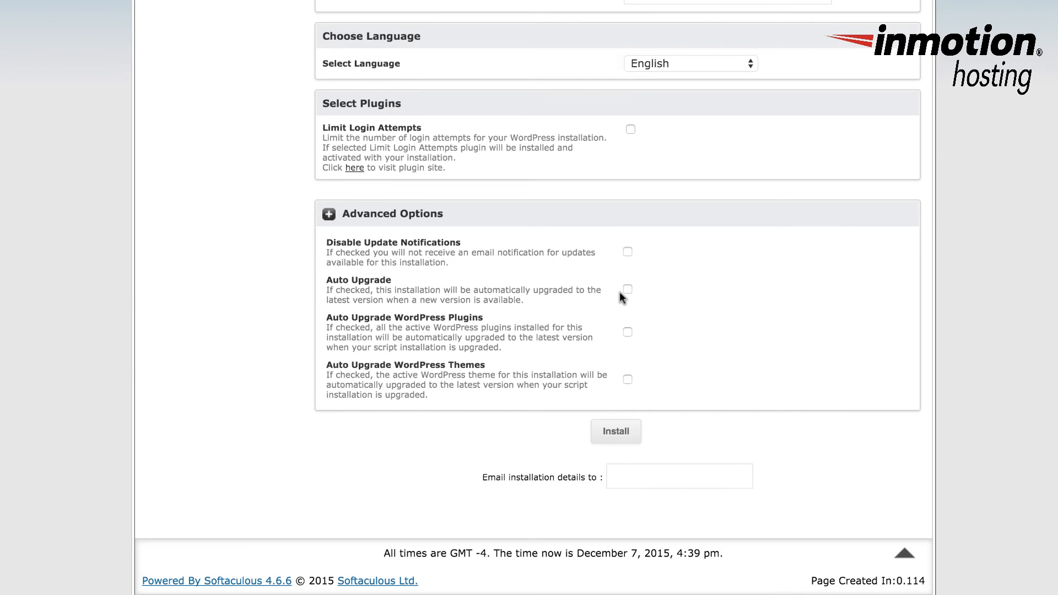
mouse_move(357, 338)
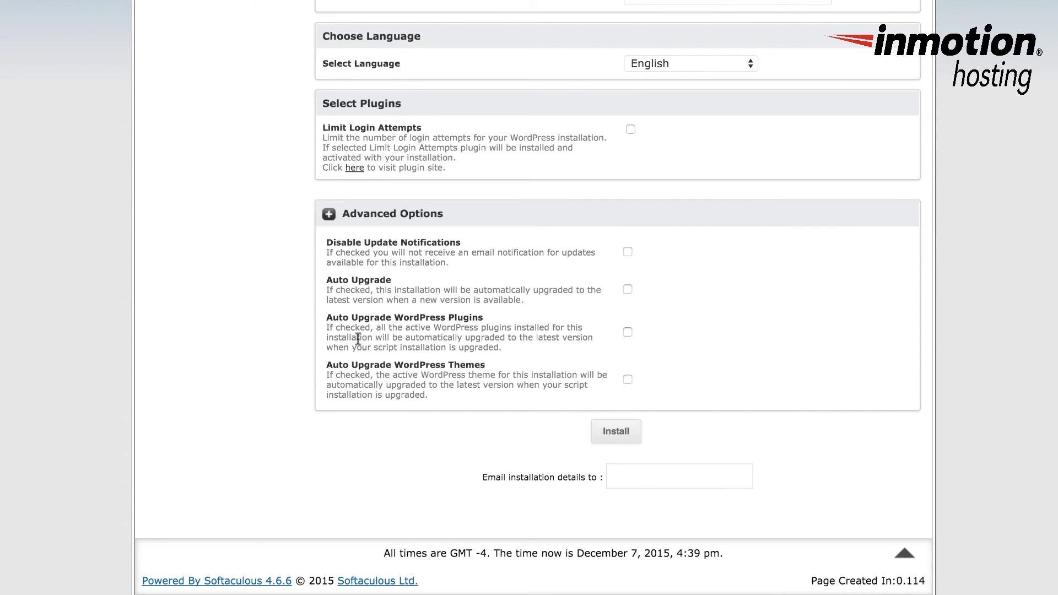
mouse_move(442, 317)
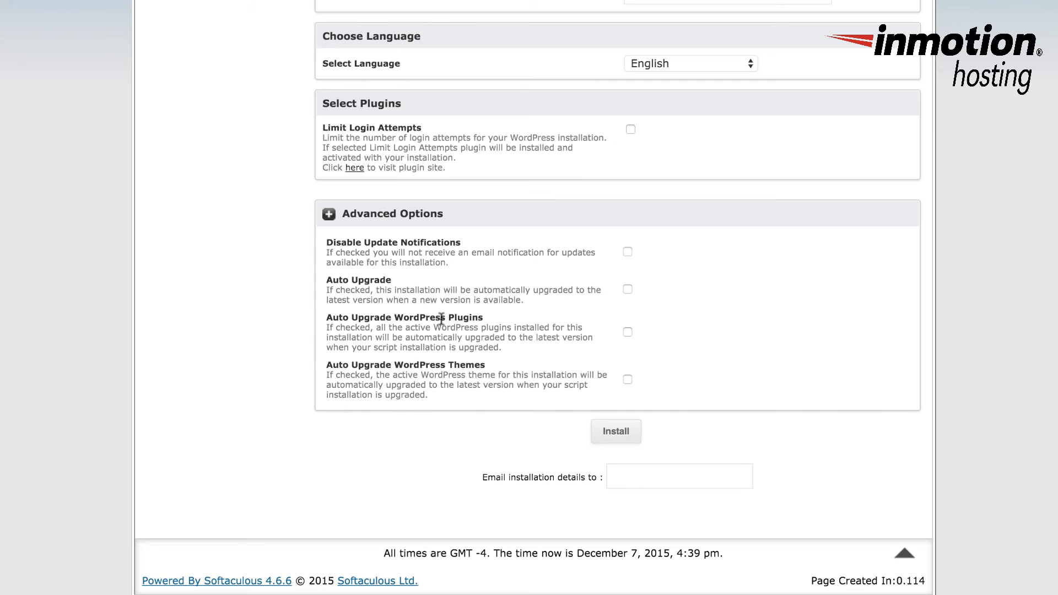
mouse_move(413, 386)
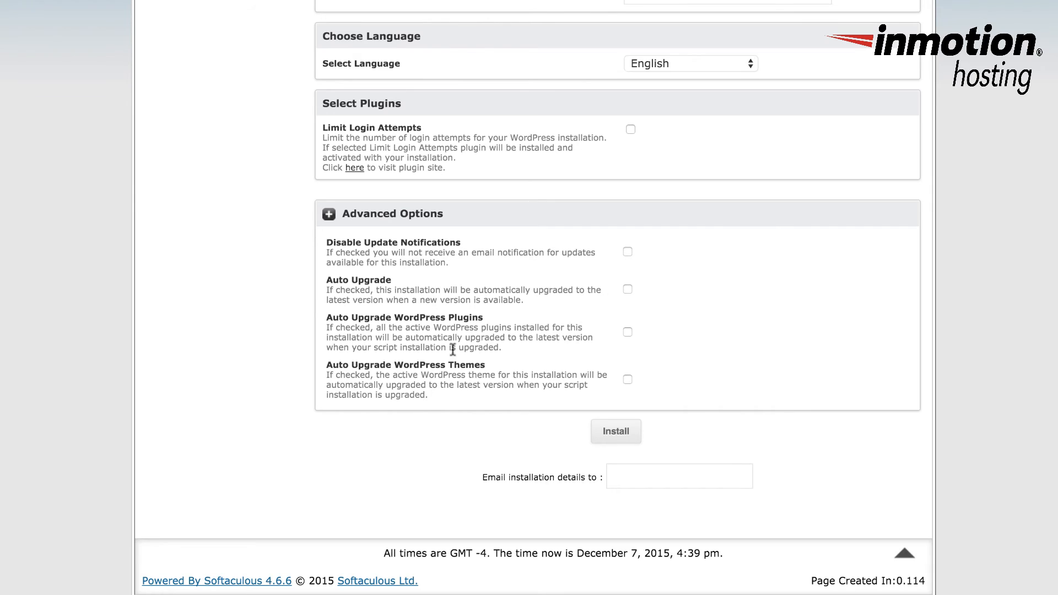
mouse_move(477, 363)
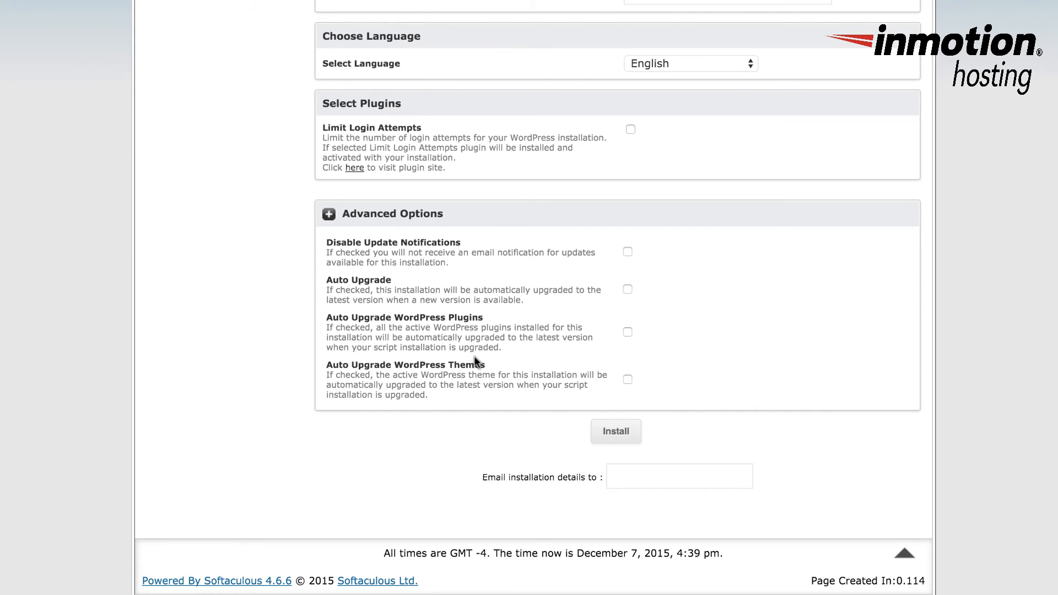
mouse_move(570, 302)
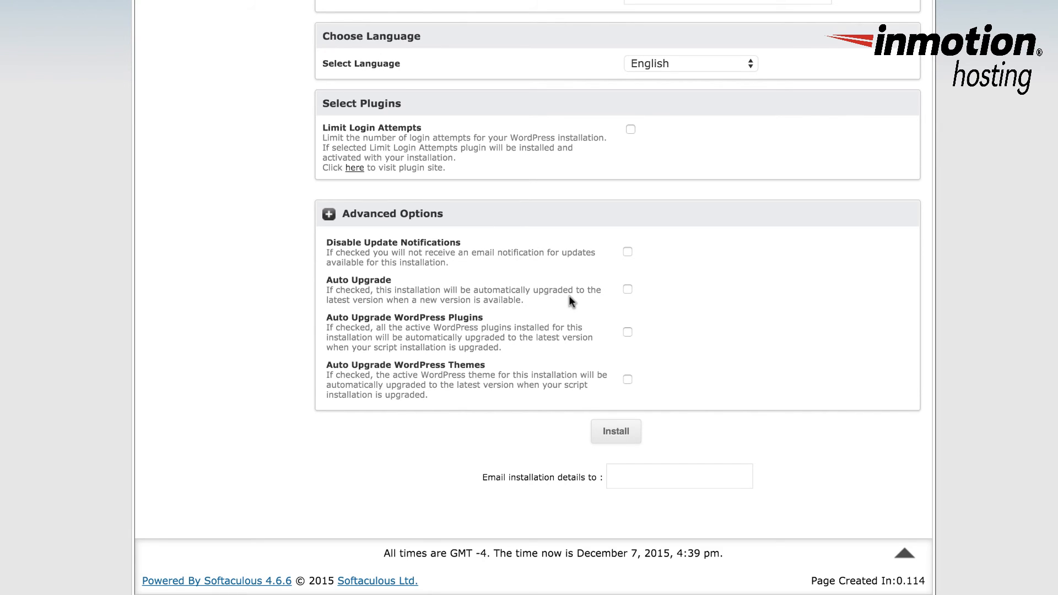
mouse_move(573, 308)
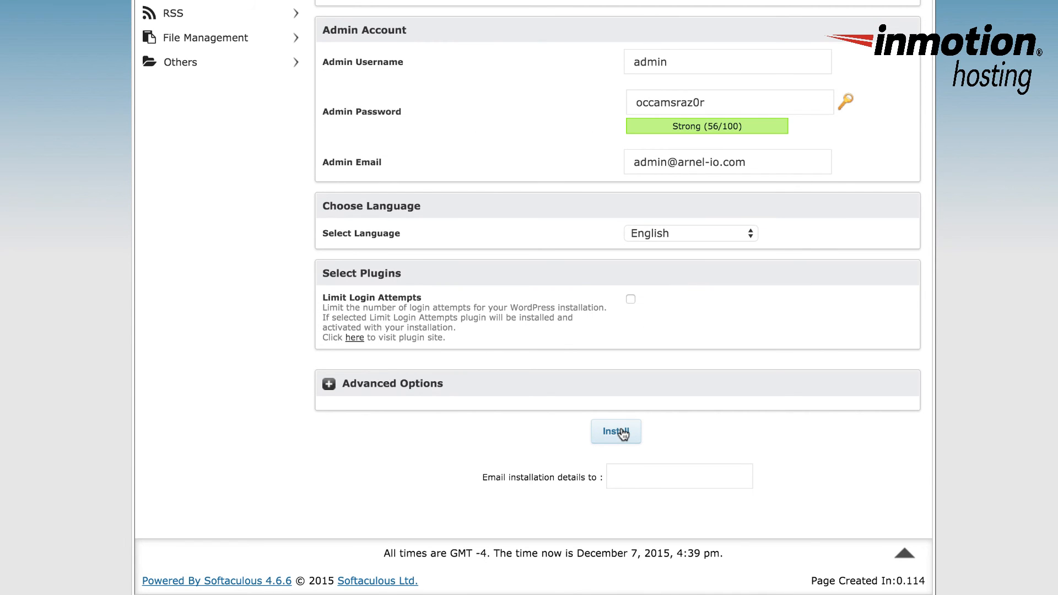
Start the WordPress installation with the entered admin settings
click(615, 431)
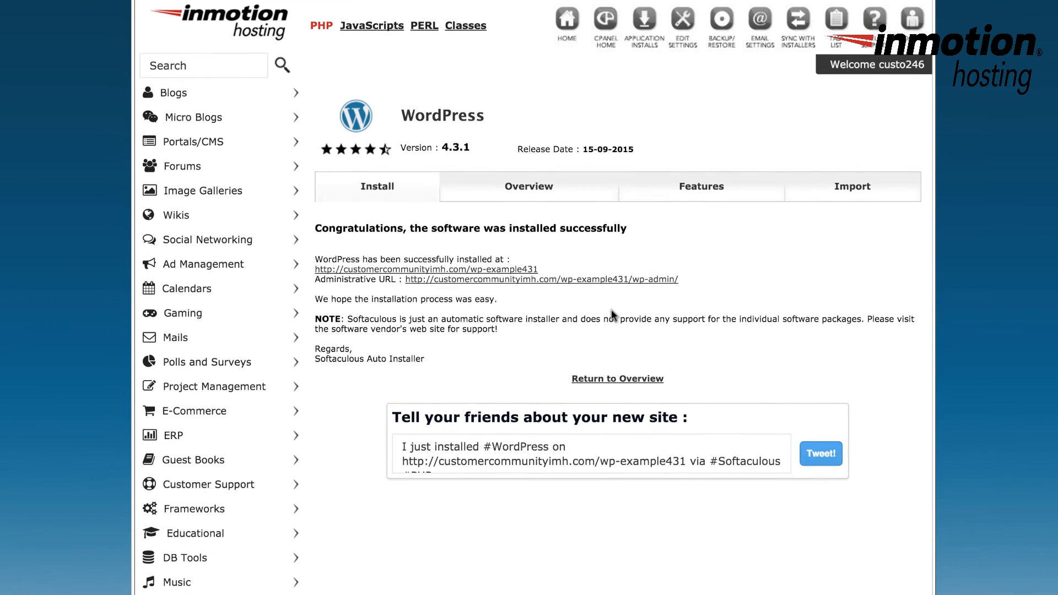
Review the Congratulations page listing the site and wp-admin URLs under wp-example431
scroll(down, 3)
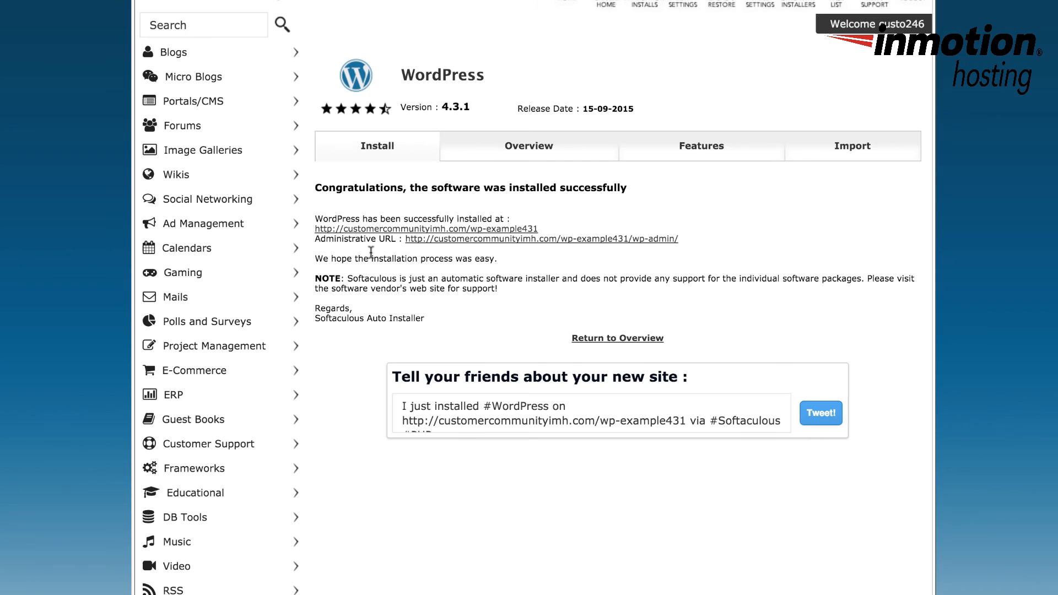
mouse_move(503, 274)
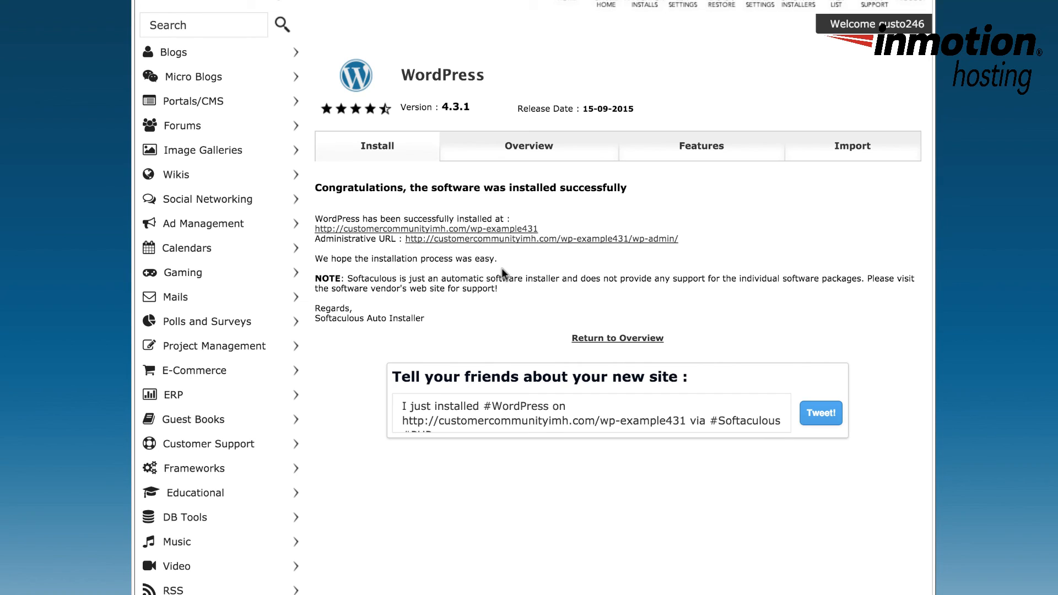
mouse_move(488, 273)
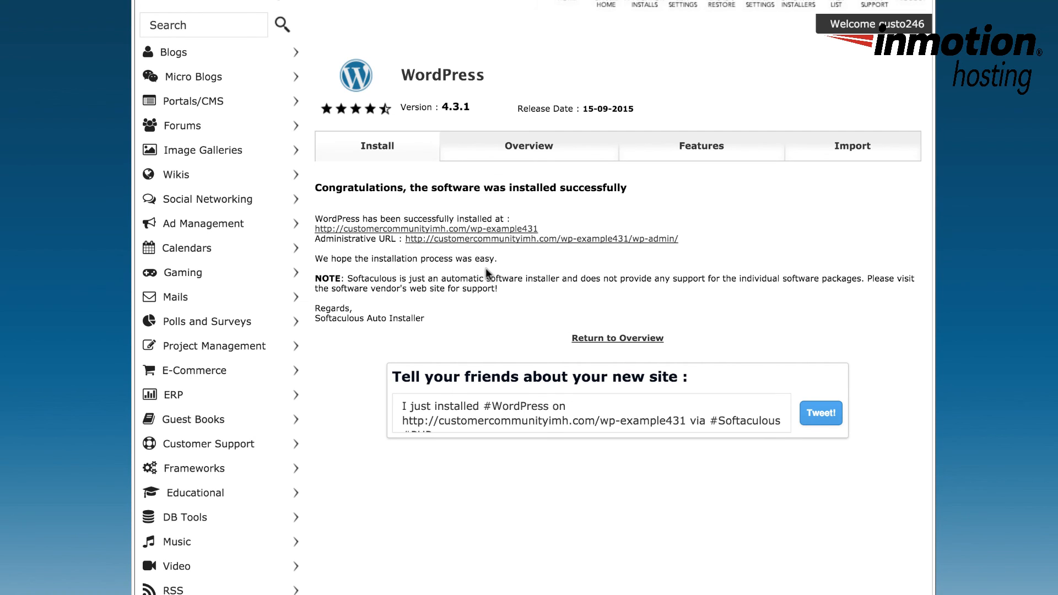
mouse_move(607, 267)
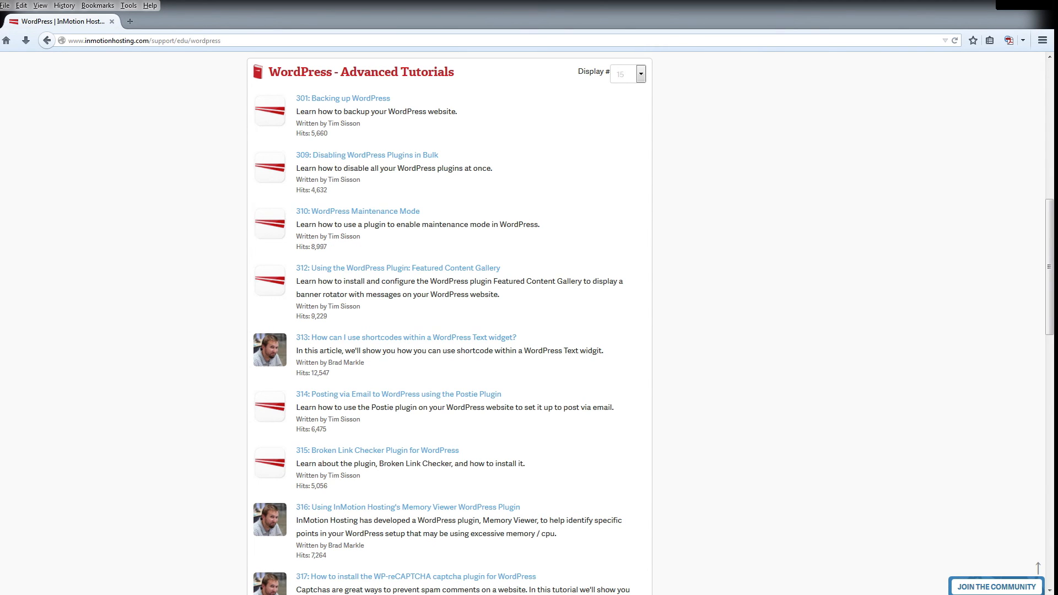
Go to the Join the Community page from the WordPress tutorials page
click(996, 585)
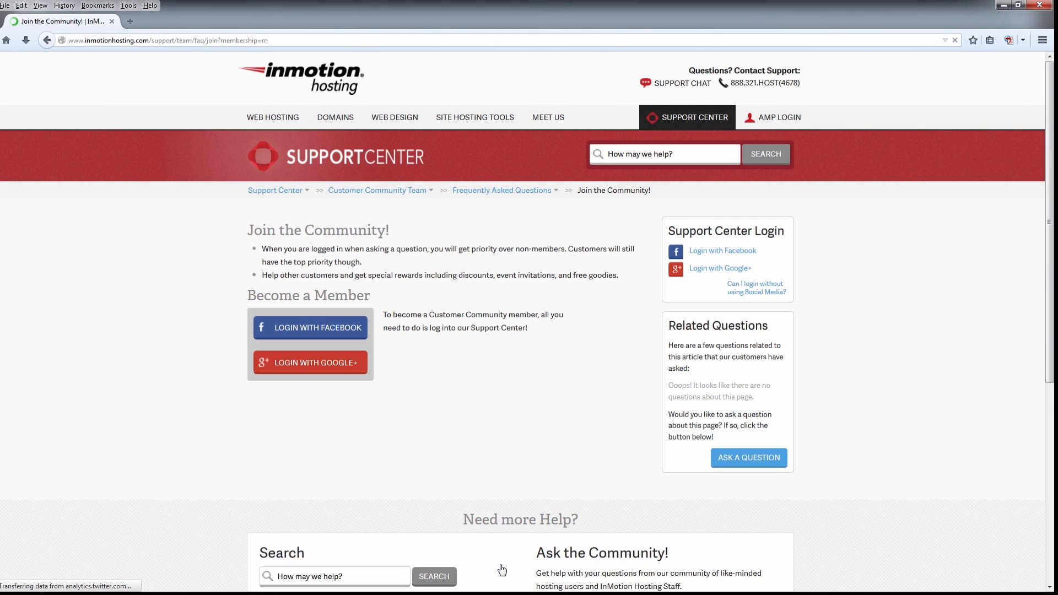